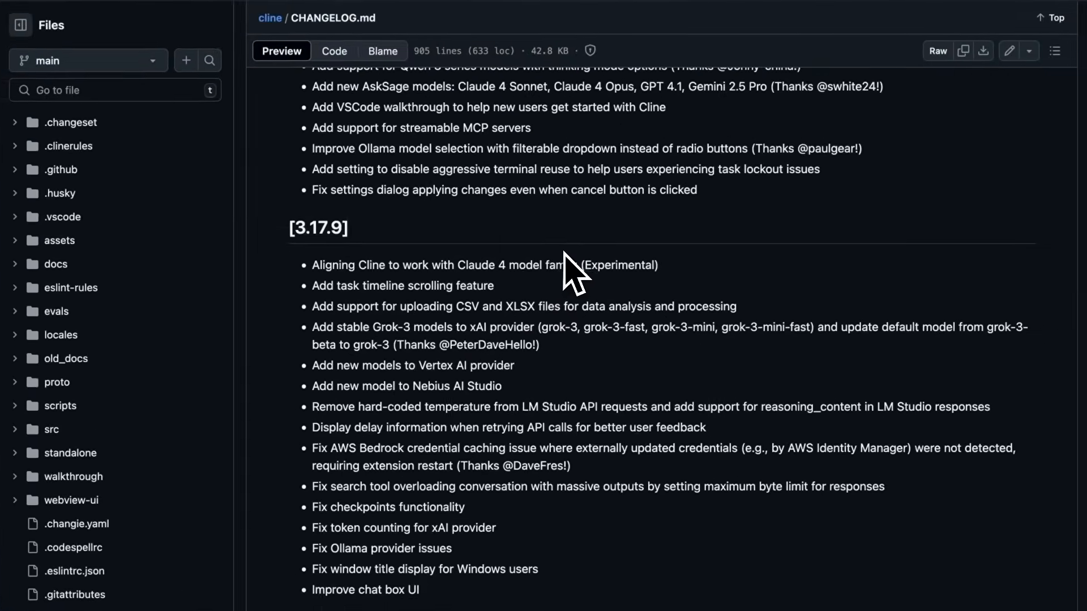
- Scroll the Cline CHANGELOG.md preview toward the 3.17.12 release notes
scroll("down", 3)
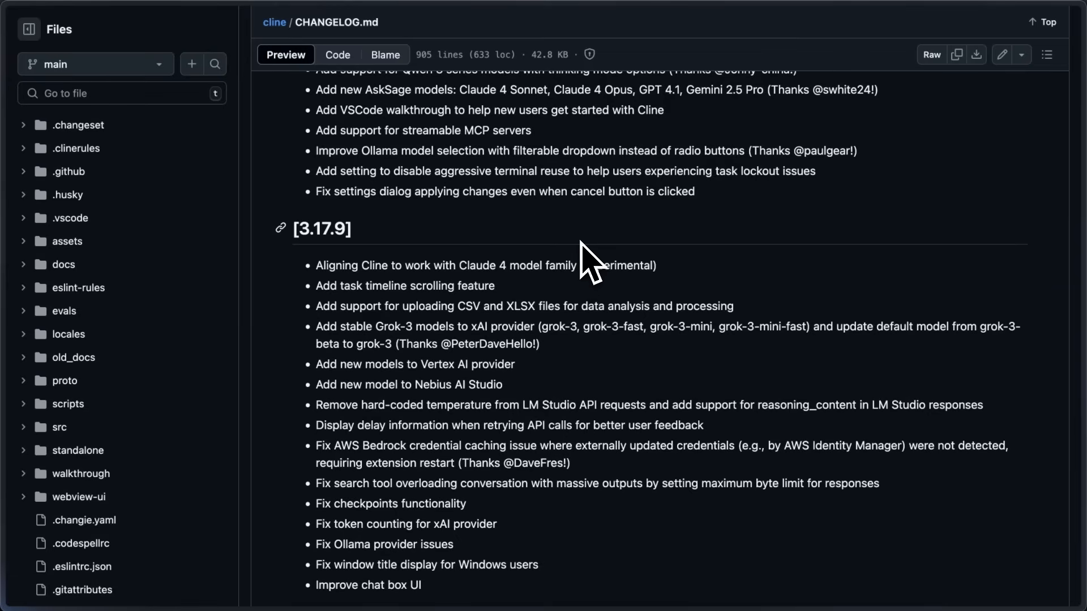
mouse_move(577, 267)
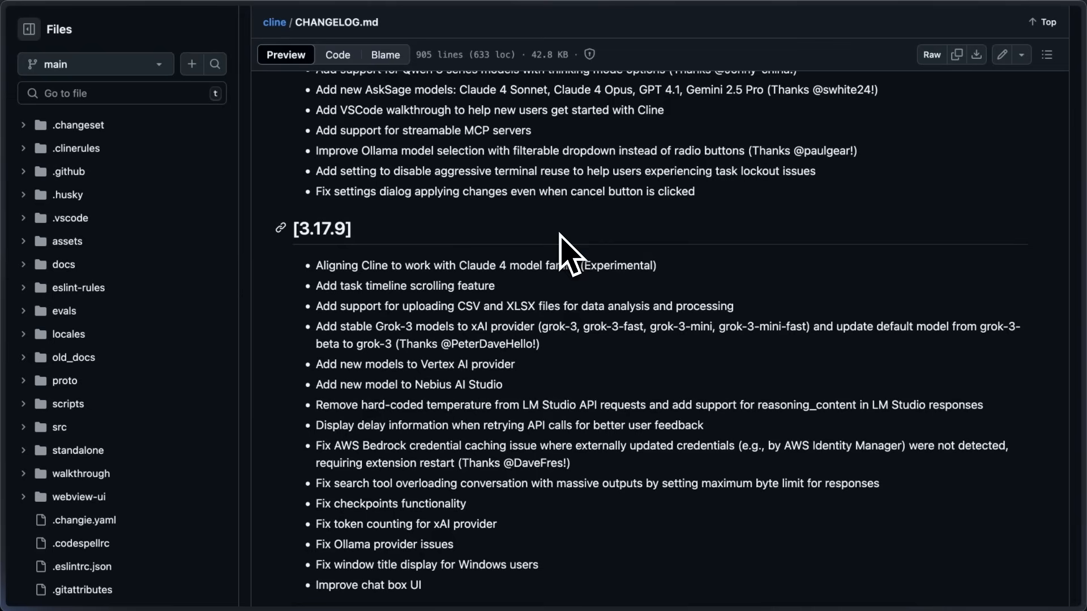
mouse_move(419, 298)
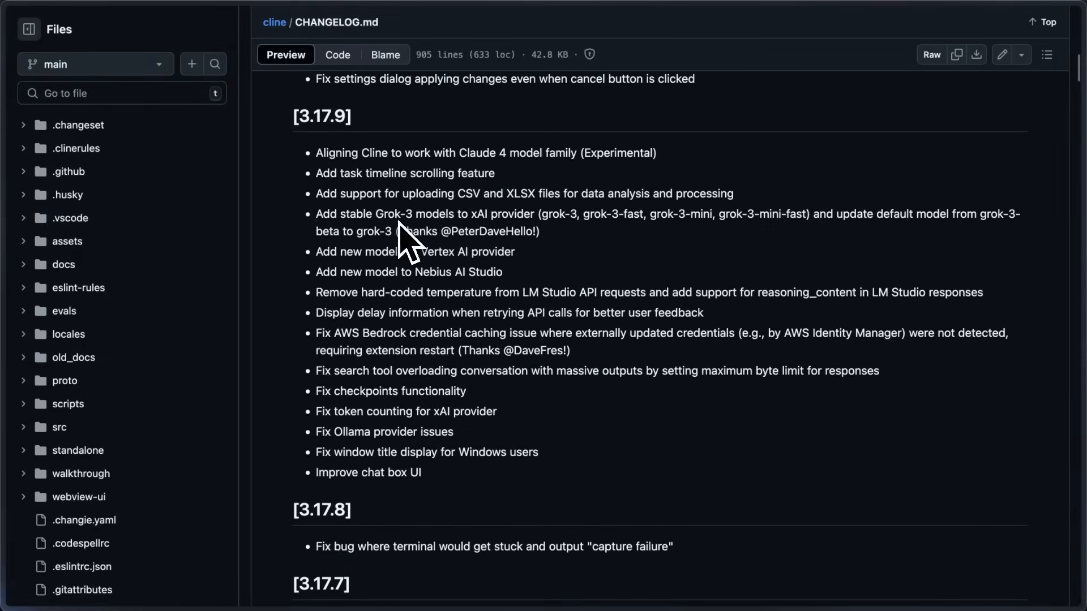
scroll("down", 3)
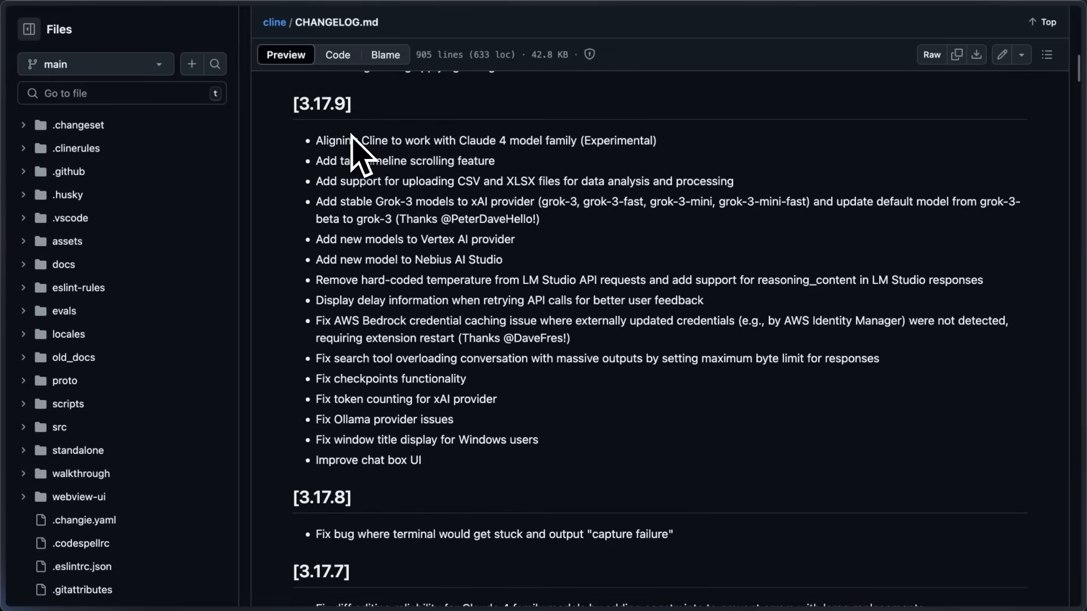
mouse_move(316, 142)
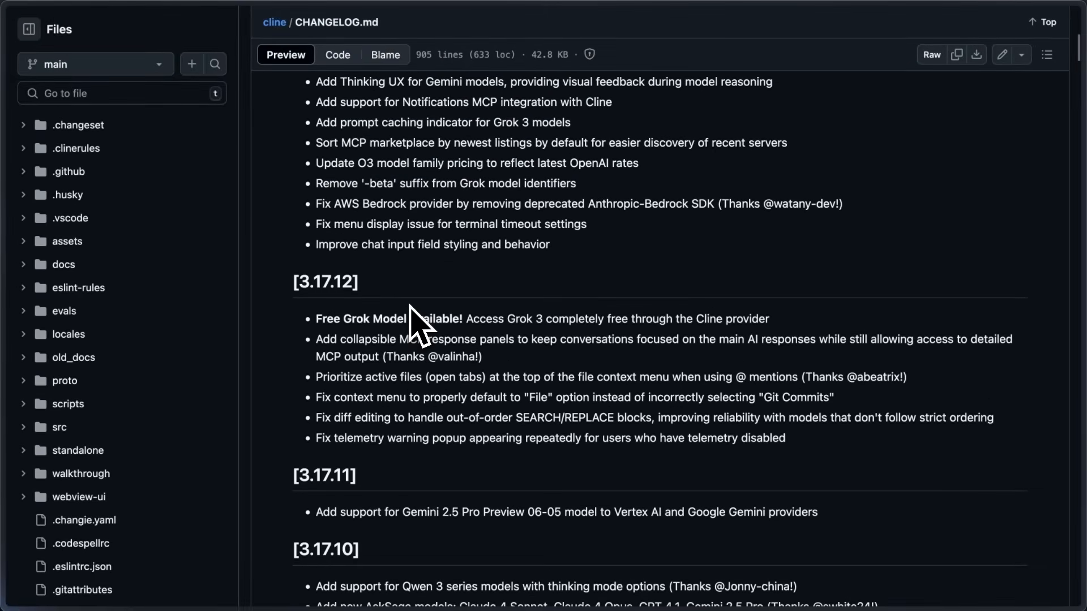
- Highlight the 3.17.12 collapsible MCP response panels entry and select the word 'MCP'
scroll("up", 3)
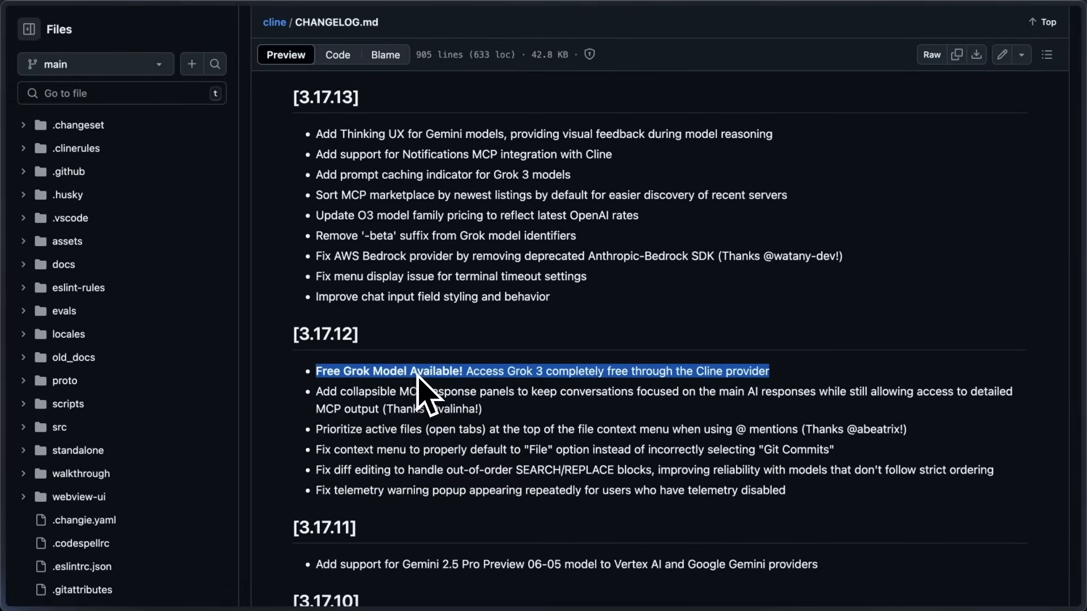
mouse_move(426, 398)
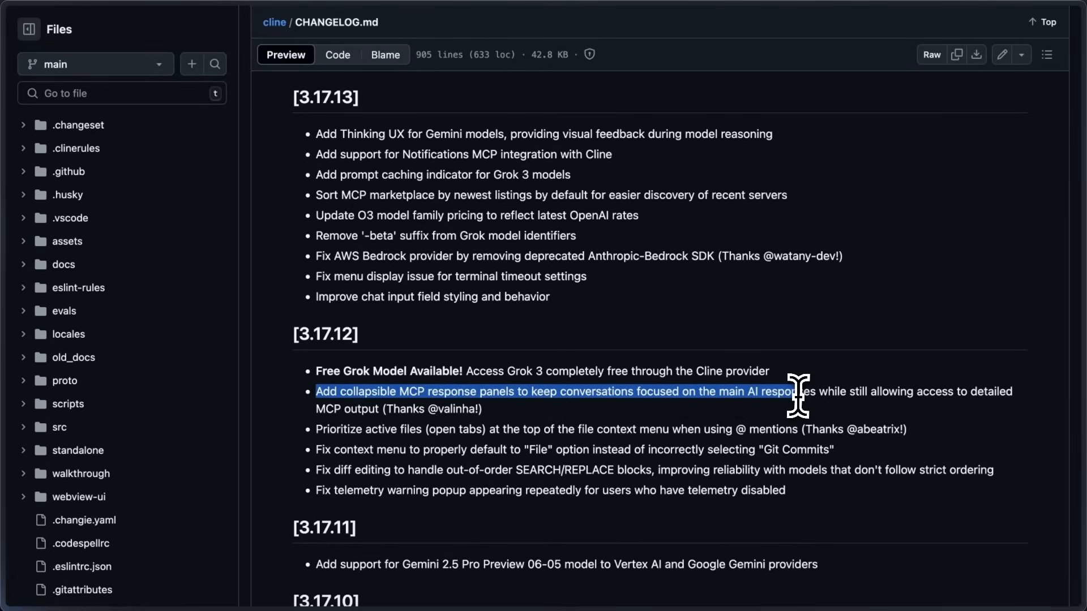
left_click_drag(797, 399, 970, 391)
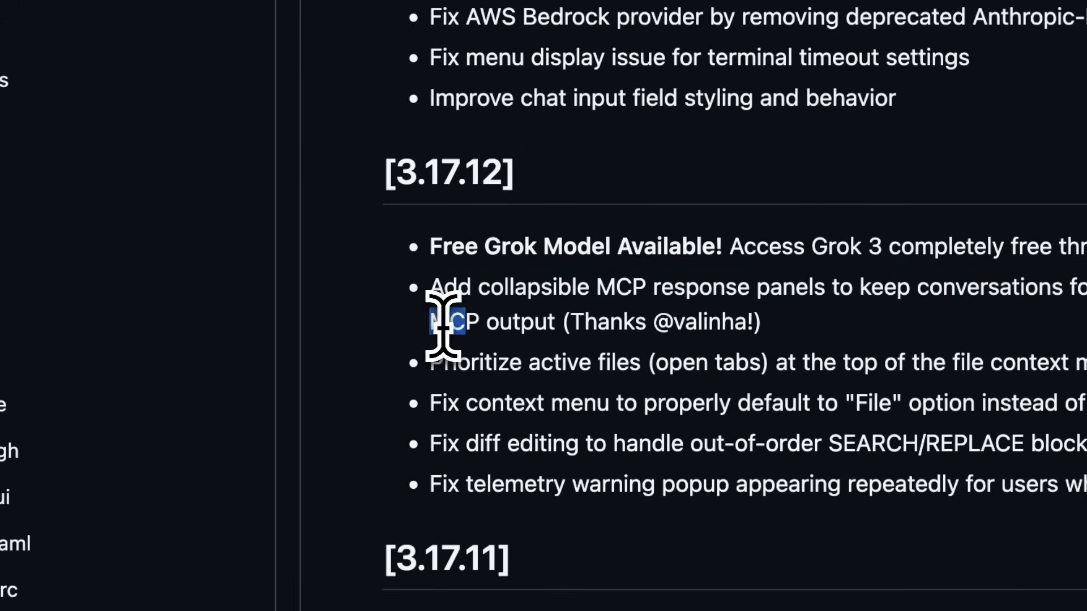
double_click(454, 321)
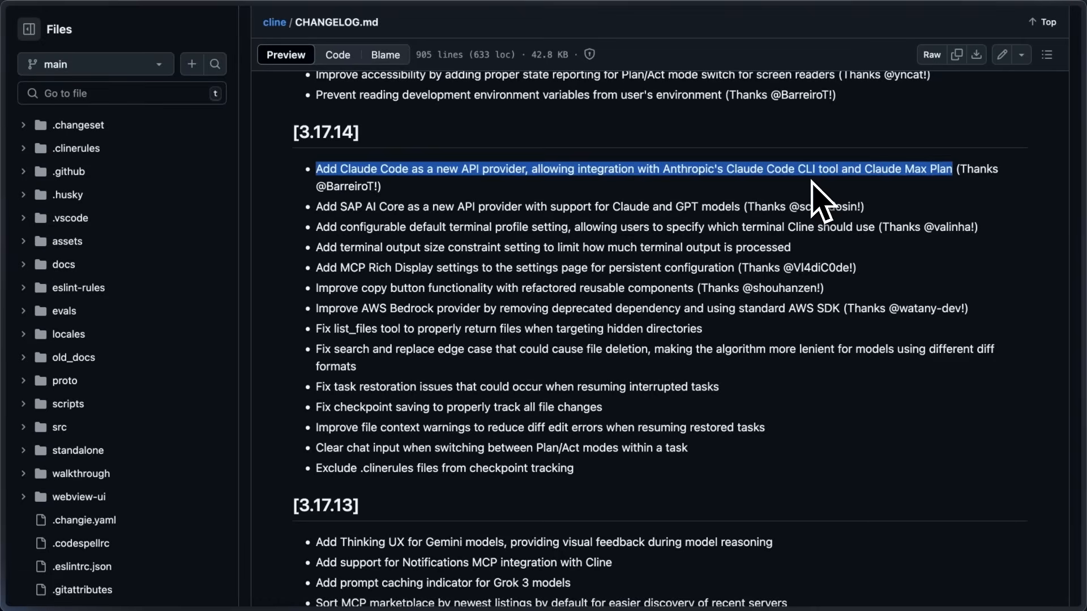
mouse_move(509, 187)
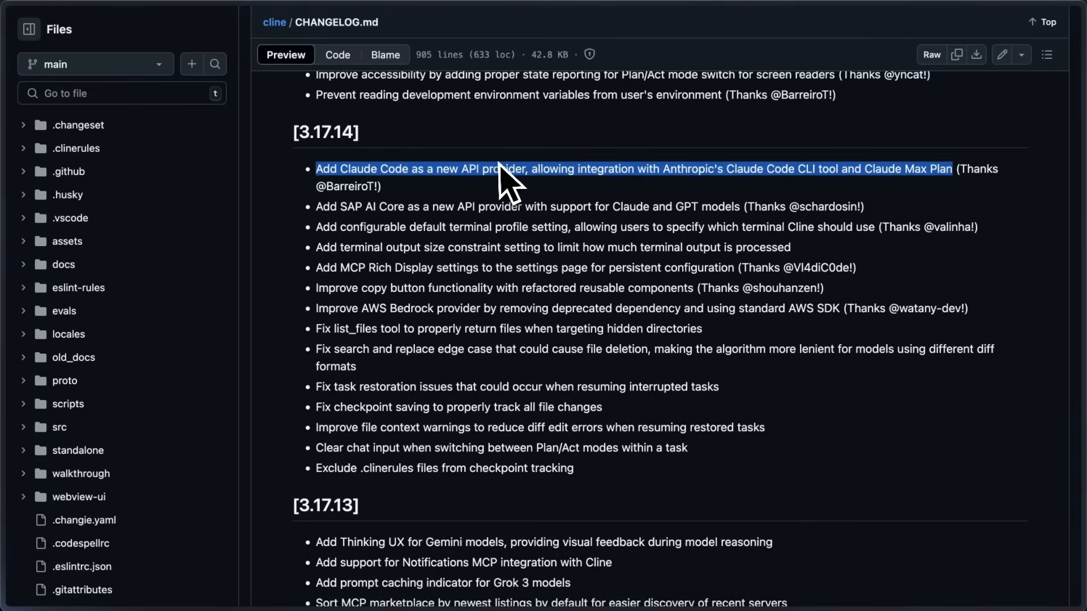
mouse_move(551, 207)
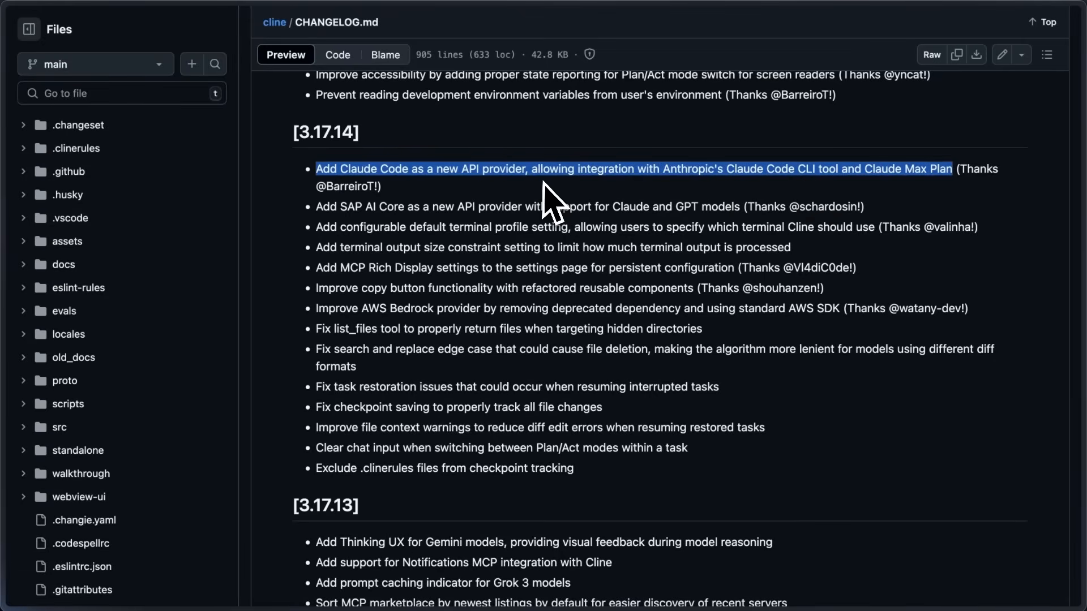
mouse_move(426, 207)
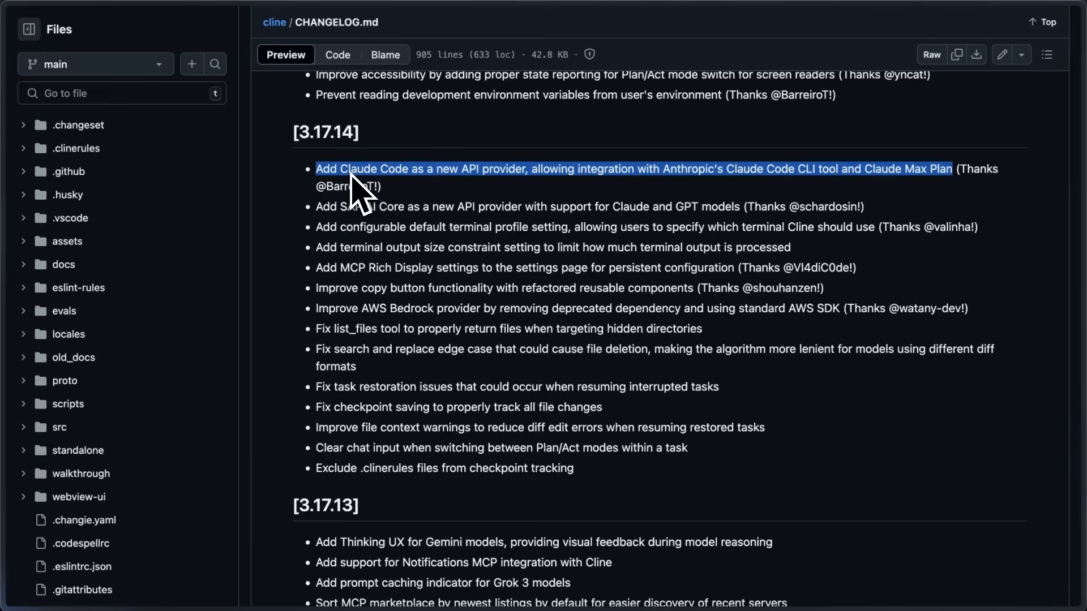
mouse_move(365, 192)
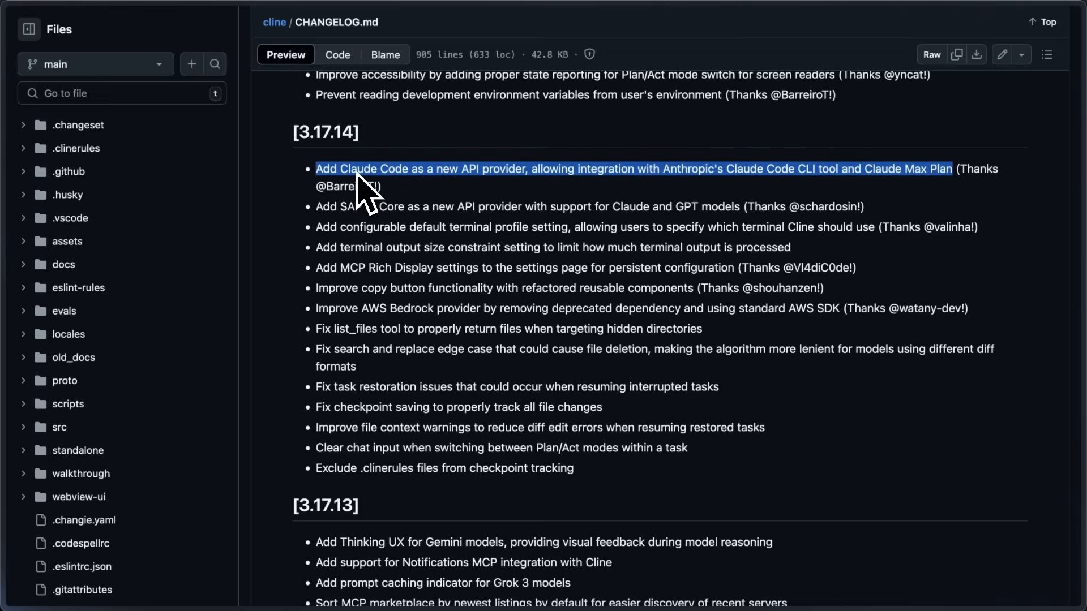
mouse_move(364, 194)
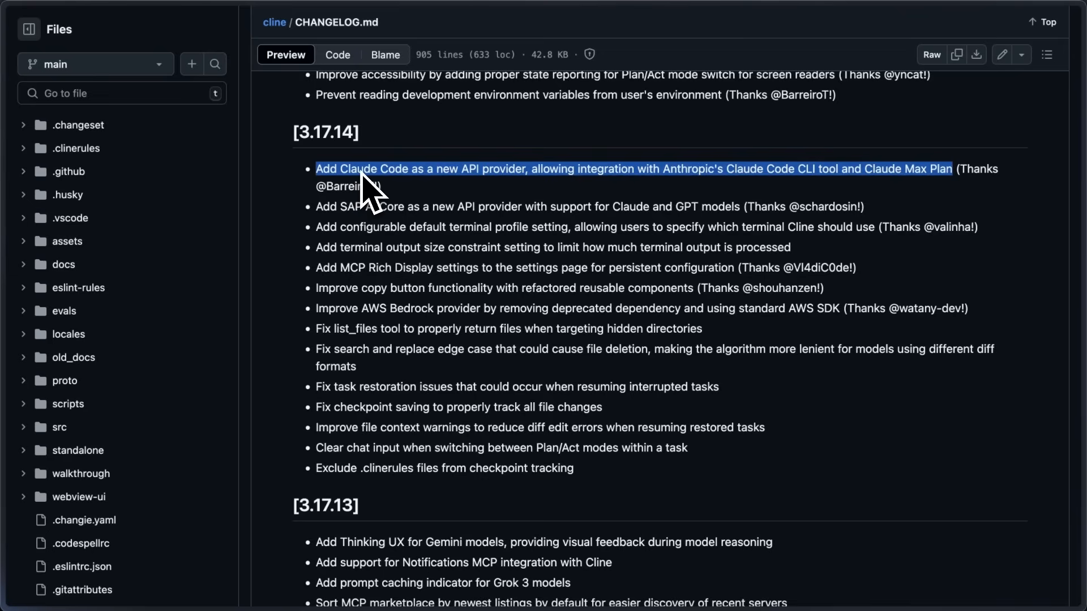
mouse_move(385, 180)
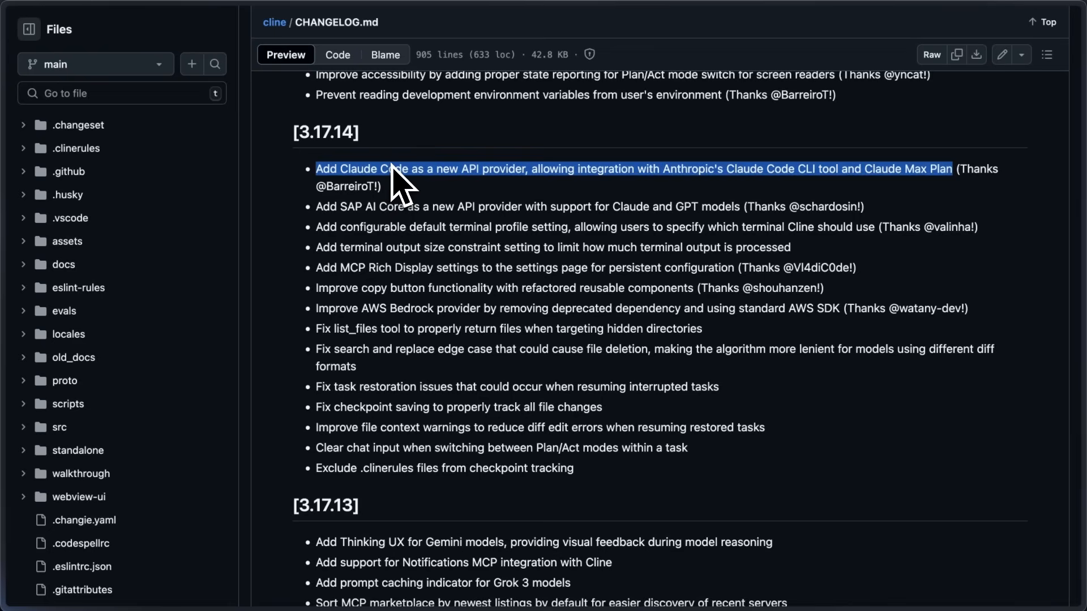
mouse_move(416, 201)
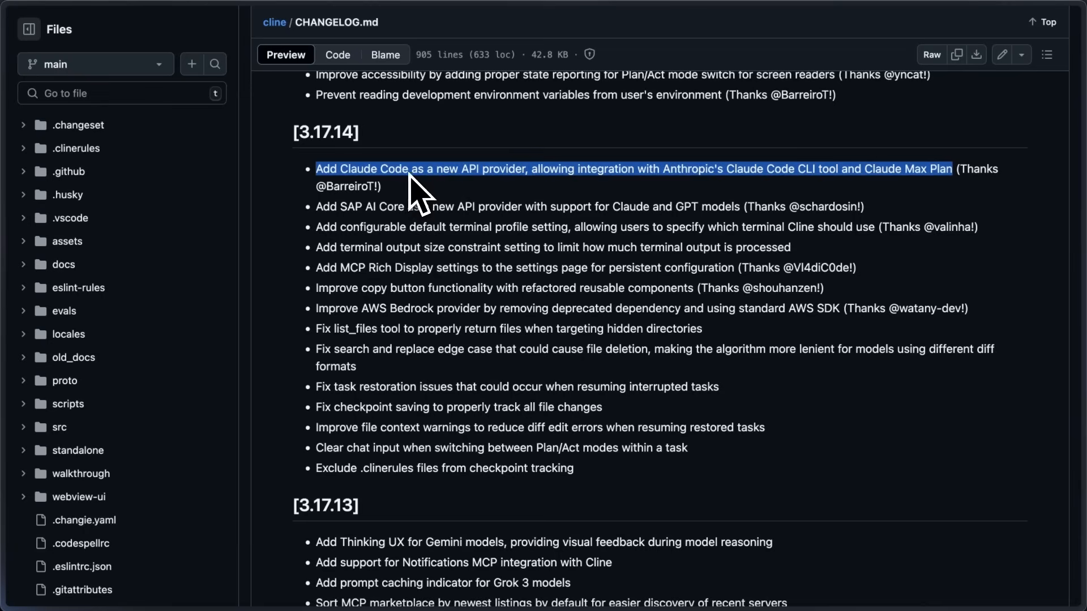
mouse_move(423, 207)
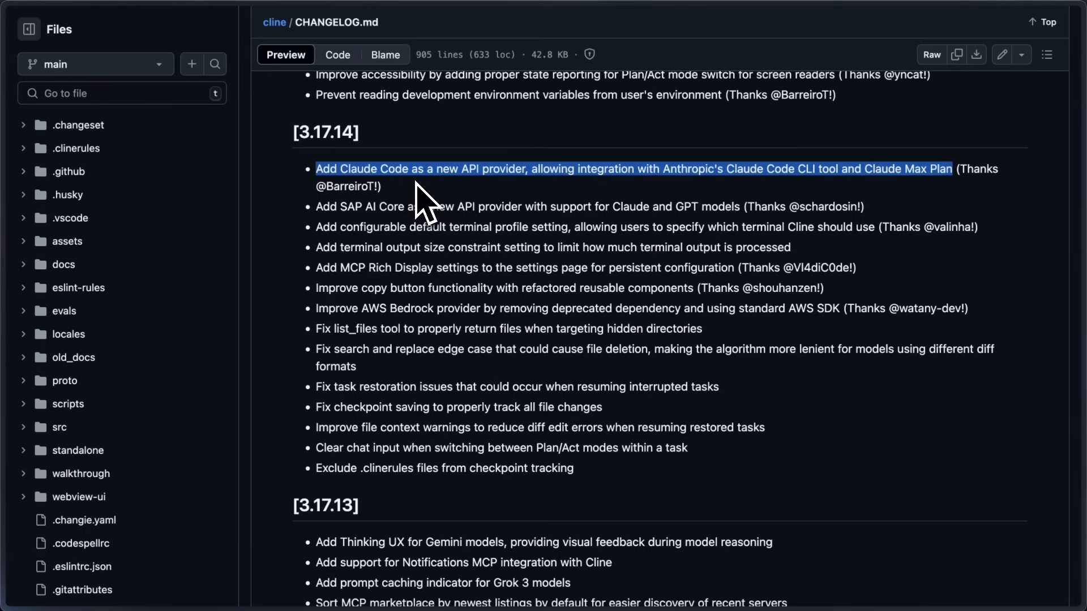
mouse_move(429, 201)
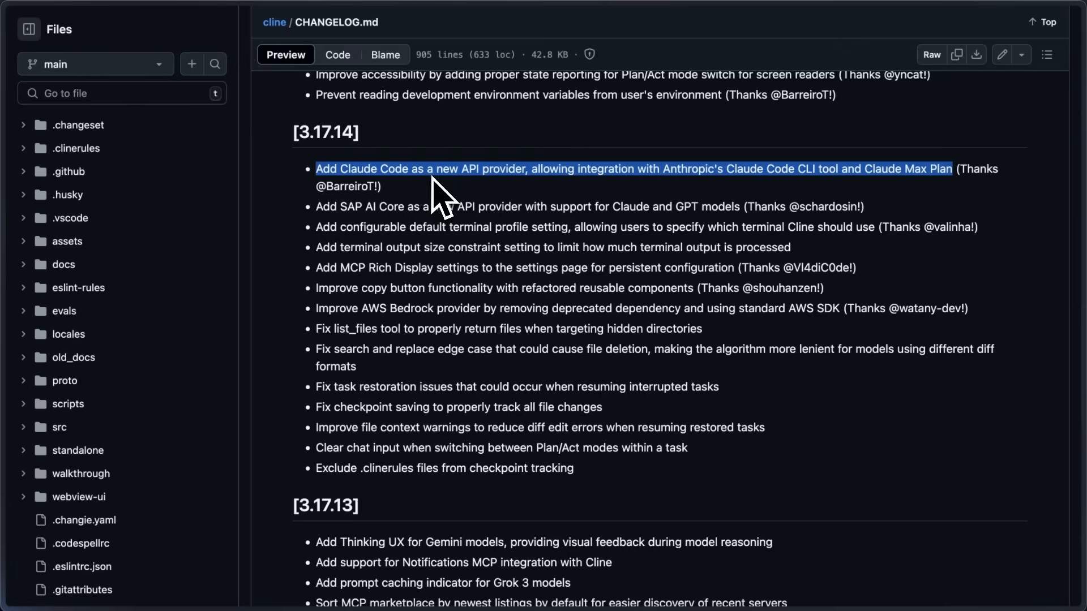
mouse_move(443, 201)
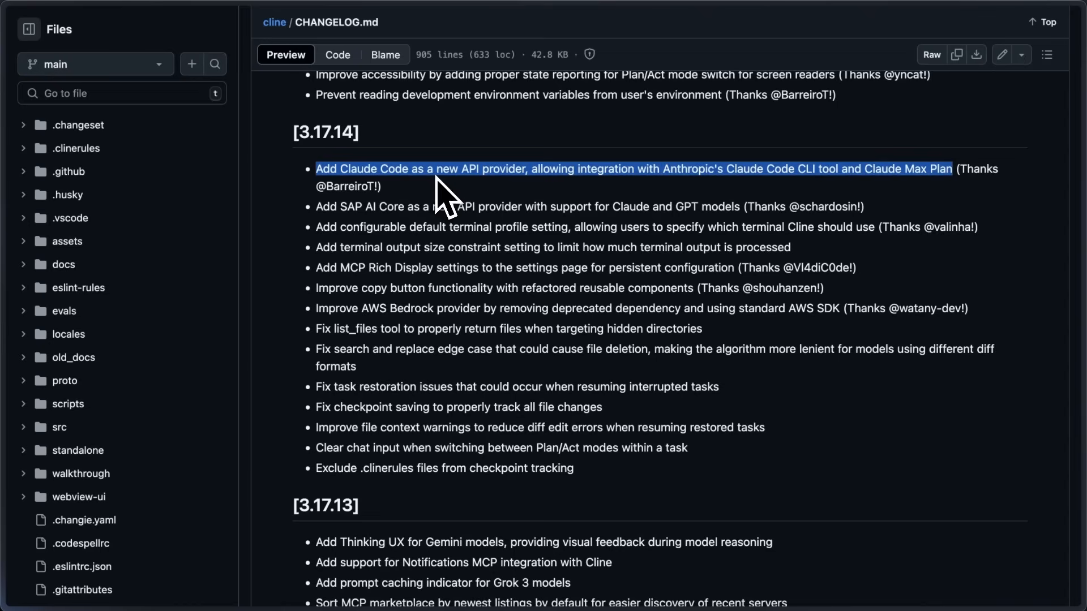
mouse_move(330, 229)
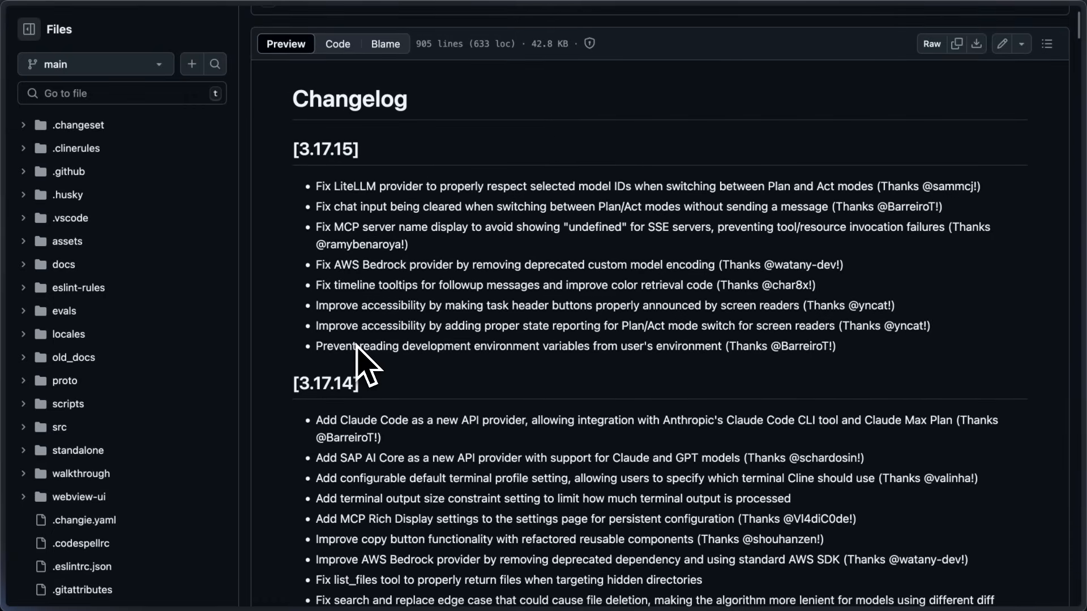
mouse_move(378, 444)
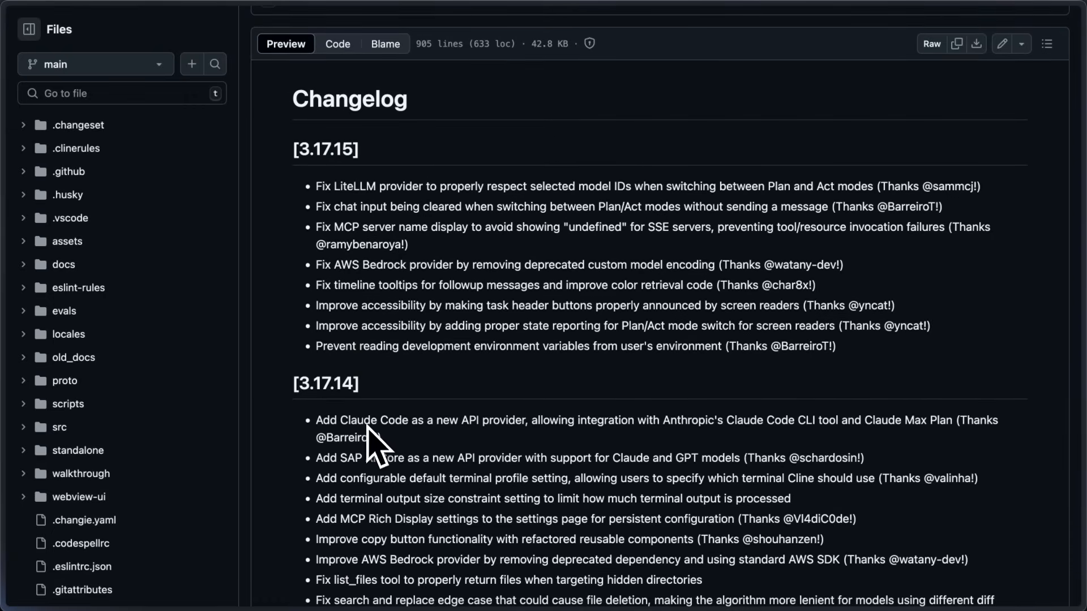
- Scroll down to the full 3.17.14 notes listing Claude Code as a new provider
scroll("down", 3)
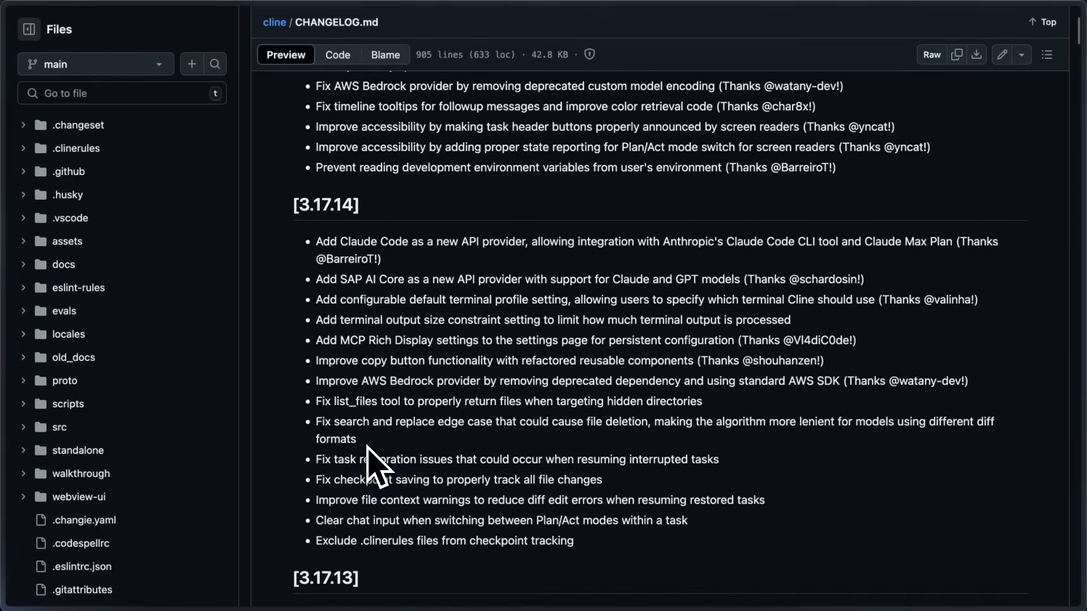
scroll("down", 3)
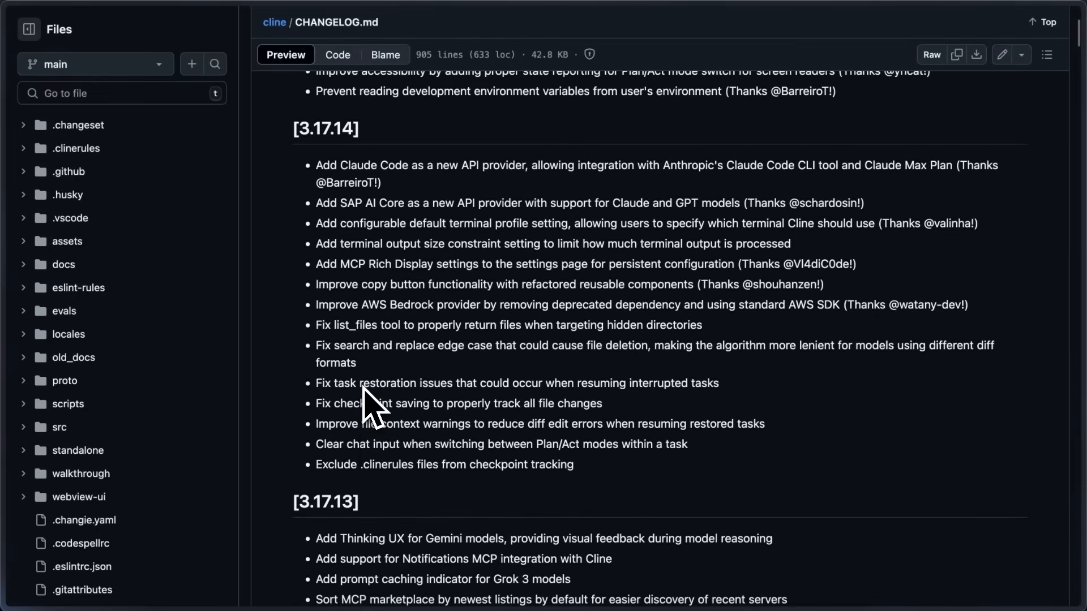
mouse_move(372, 420)
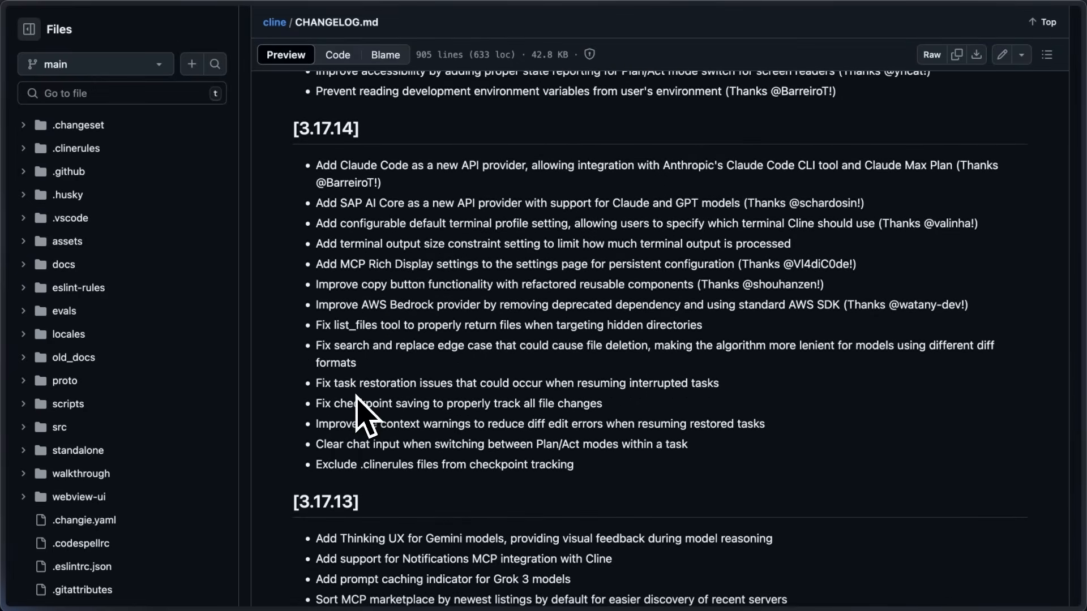
mouse_move(364, 364)
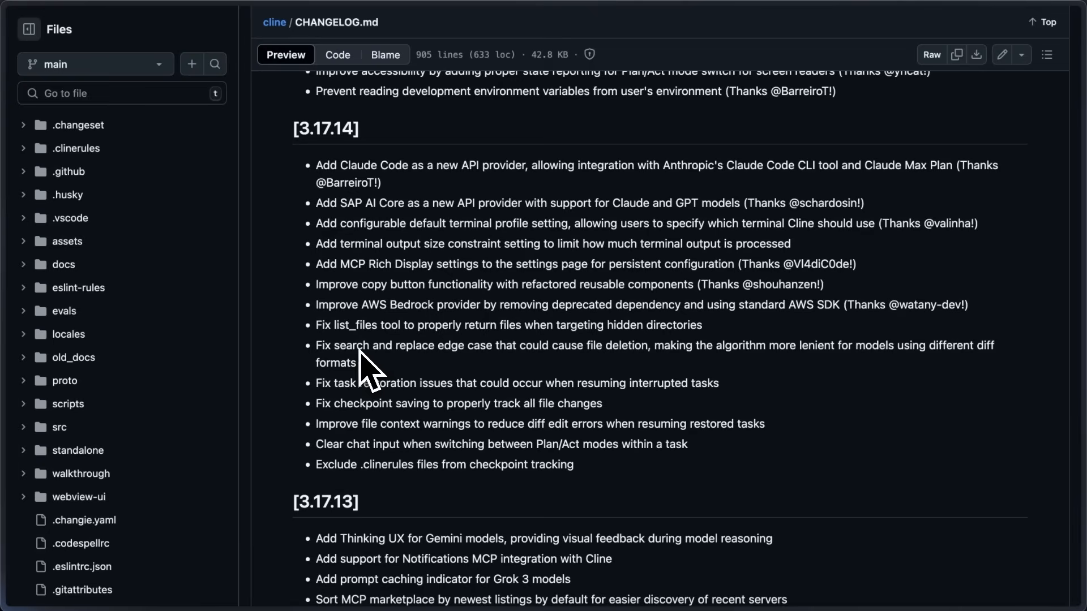
mouse_move(350, 430)
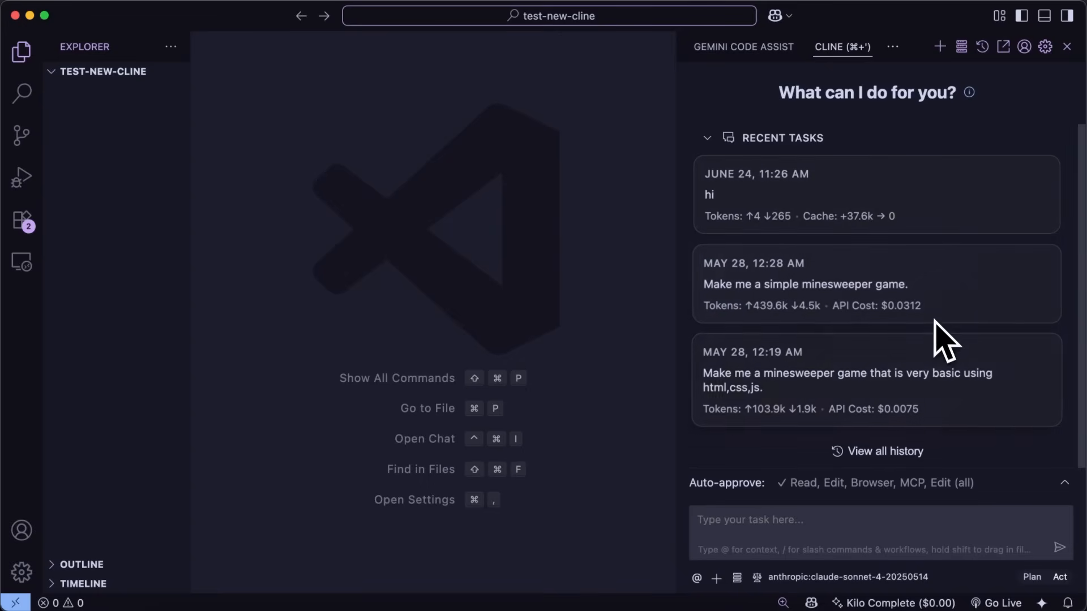
mouse_move(967, 414)
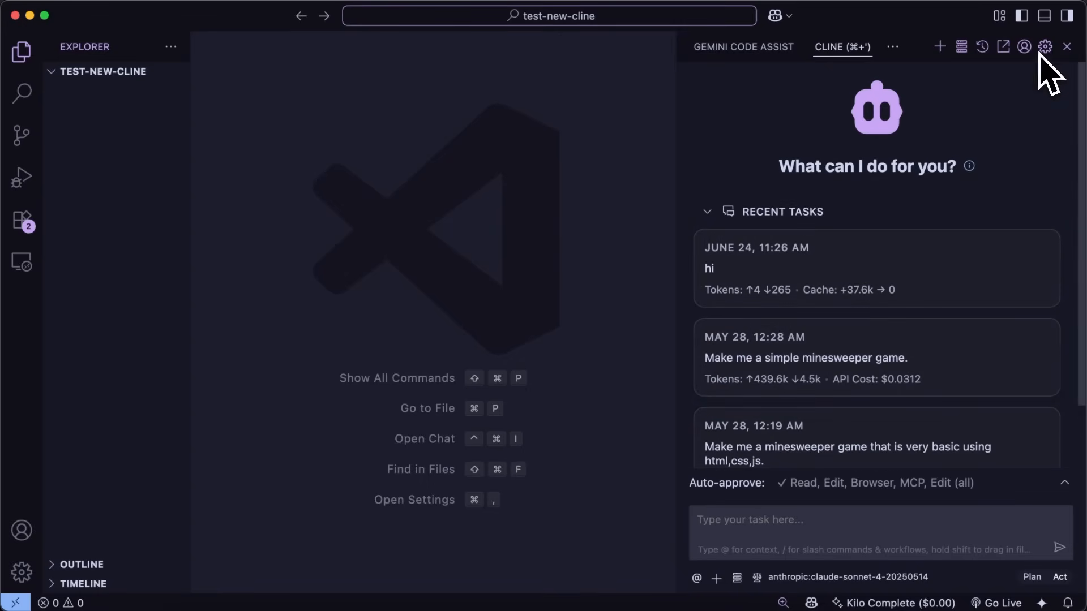
- Switch Cline's API provider to Claude Code (claude-sonnet-4-20250514), save, and reopen settings
left_click(1046, 46)
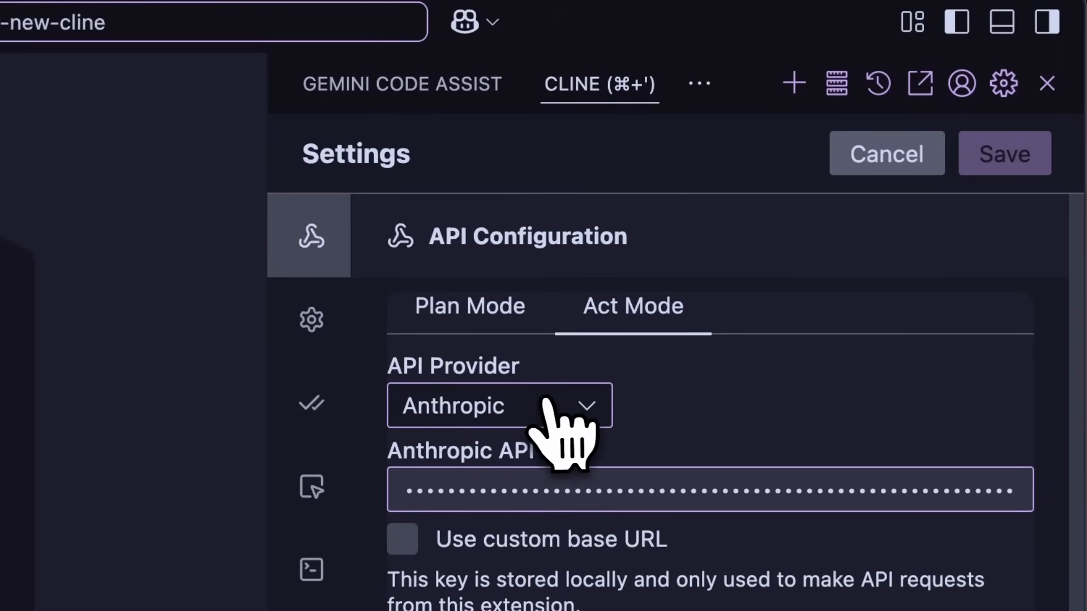
left_click(496, 405)
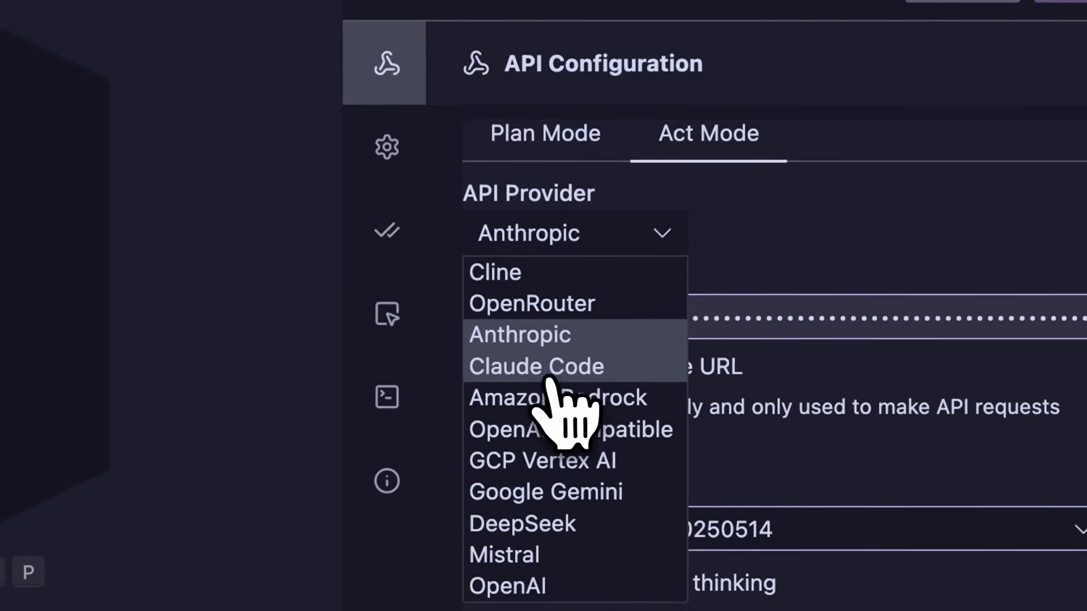
left_click(536, 366)
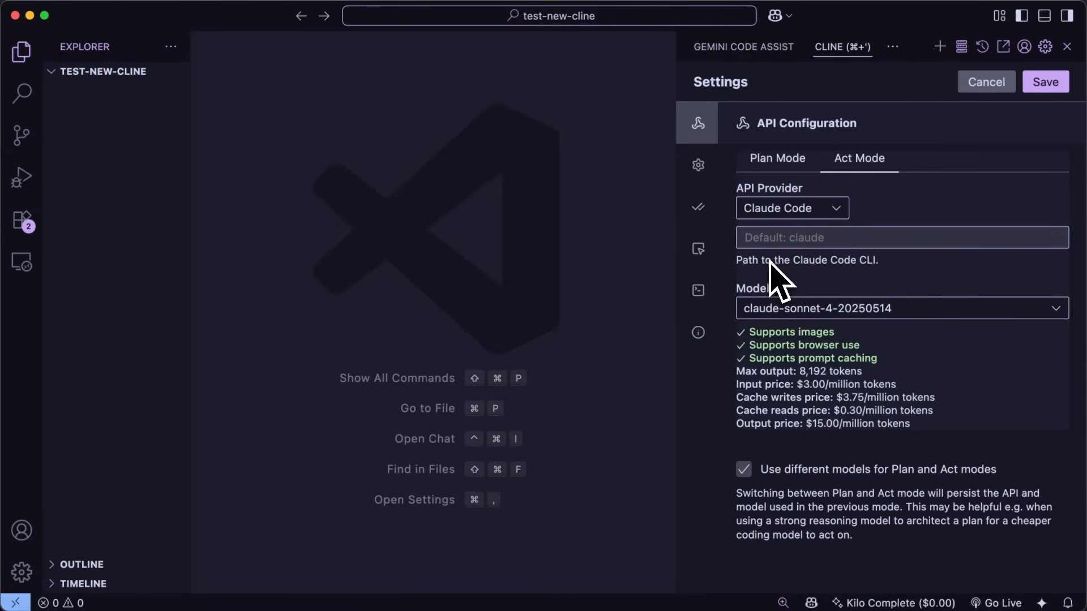
mouse_move(787, 218)
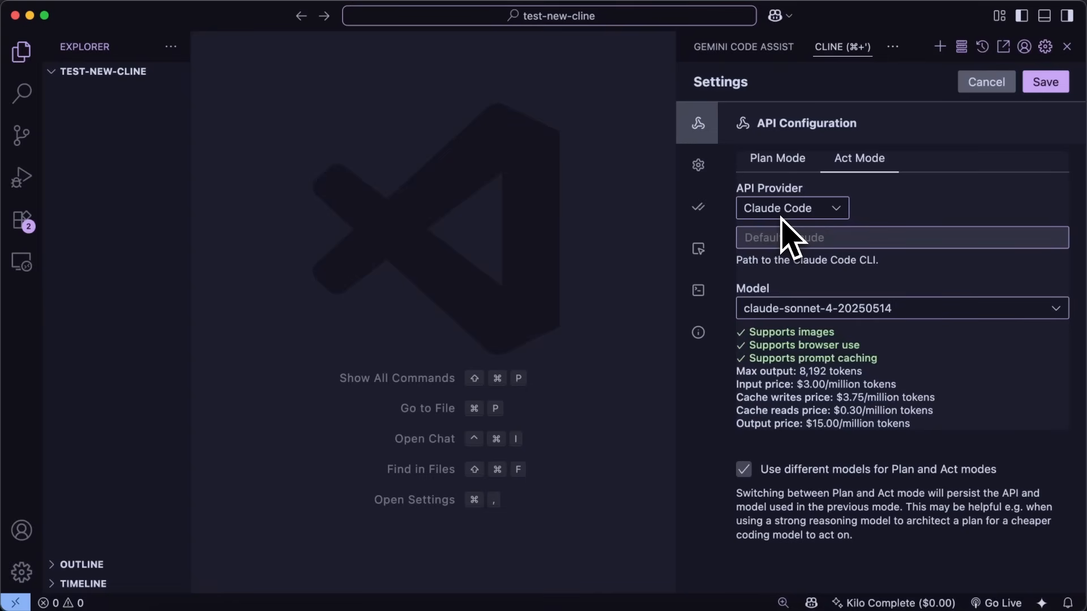
mouse_move(794, 226)
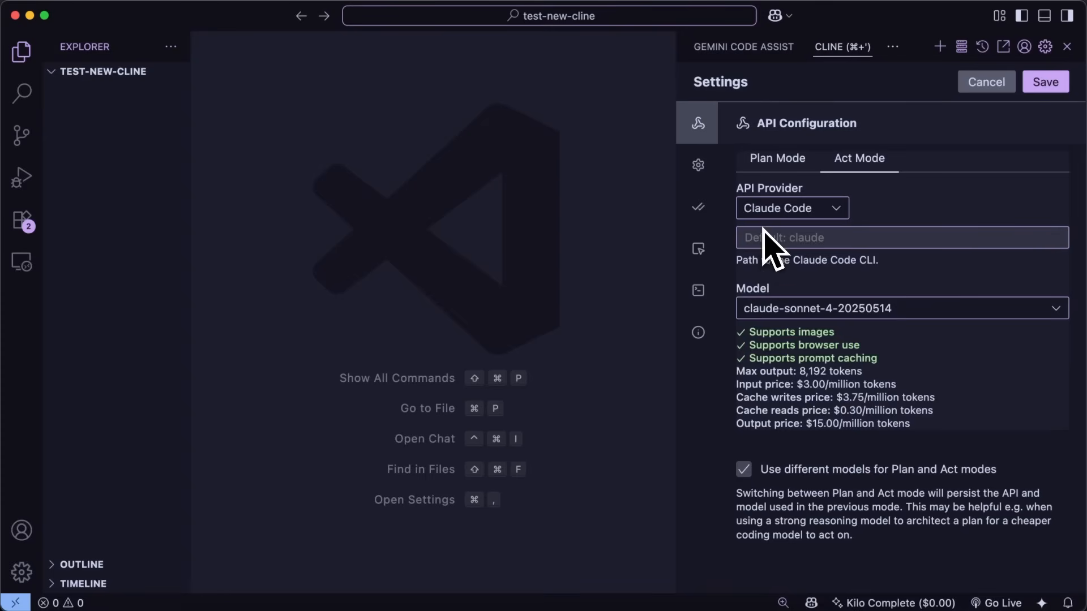
mouse_move(790, 271)
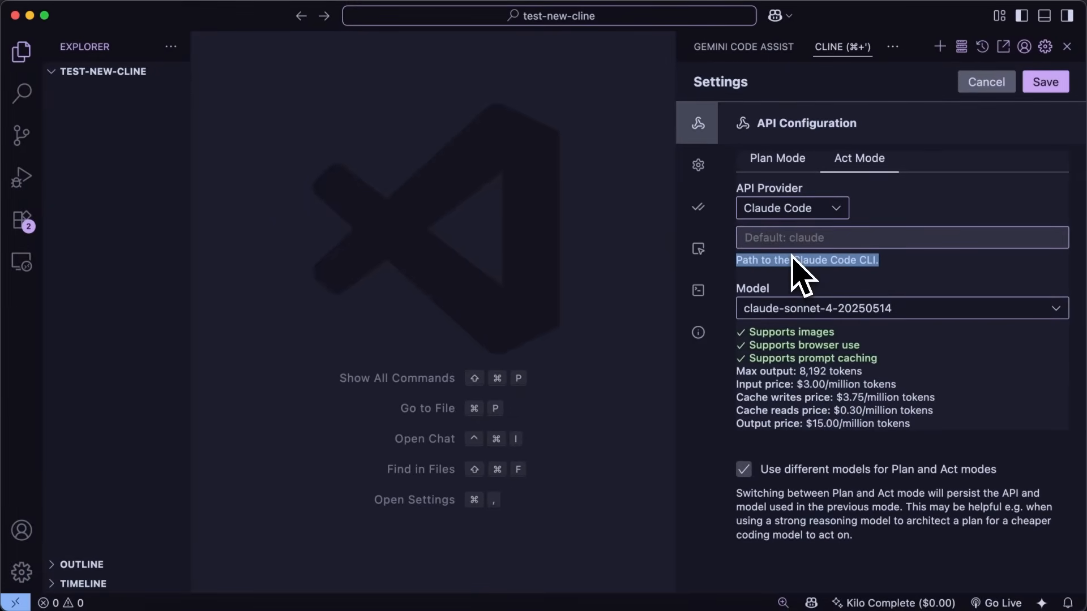
mouse_move(756, 298)
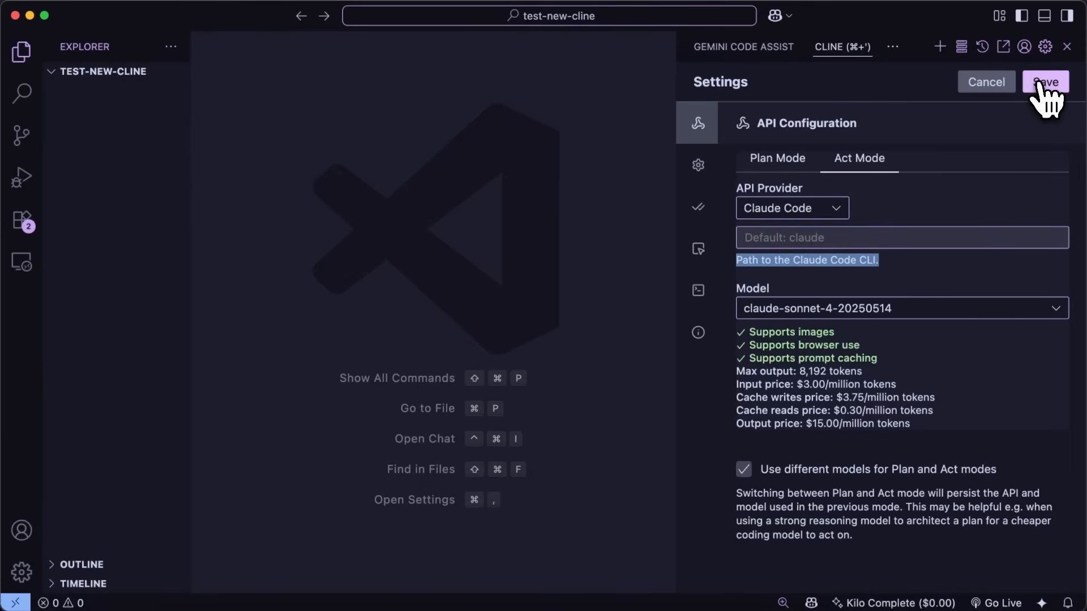
left_click(1046, 81)
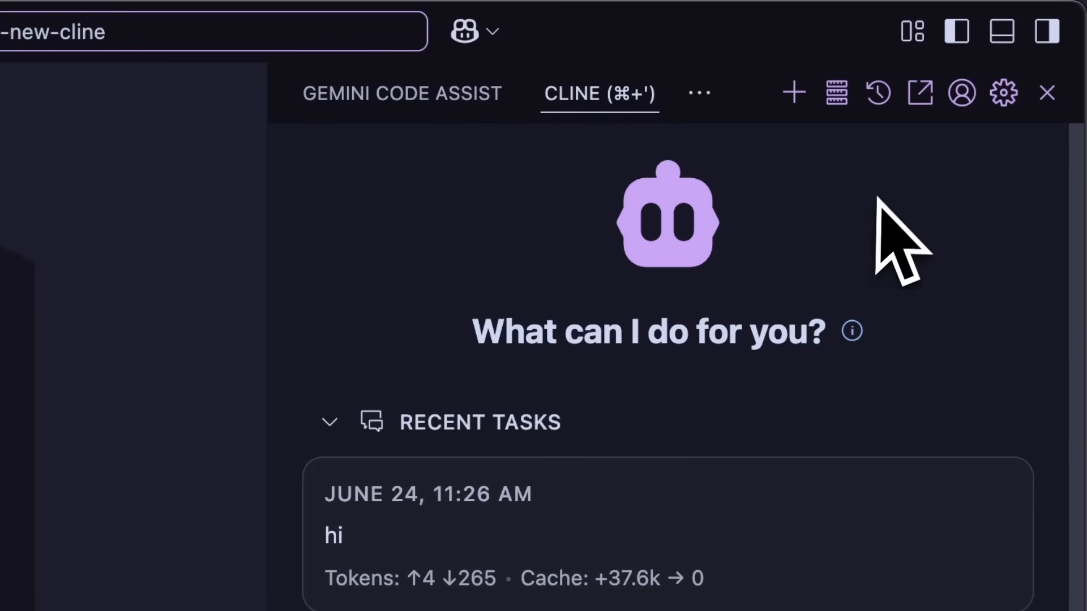
left_click(1002, 92)
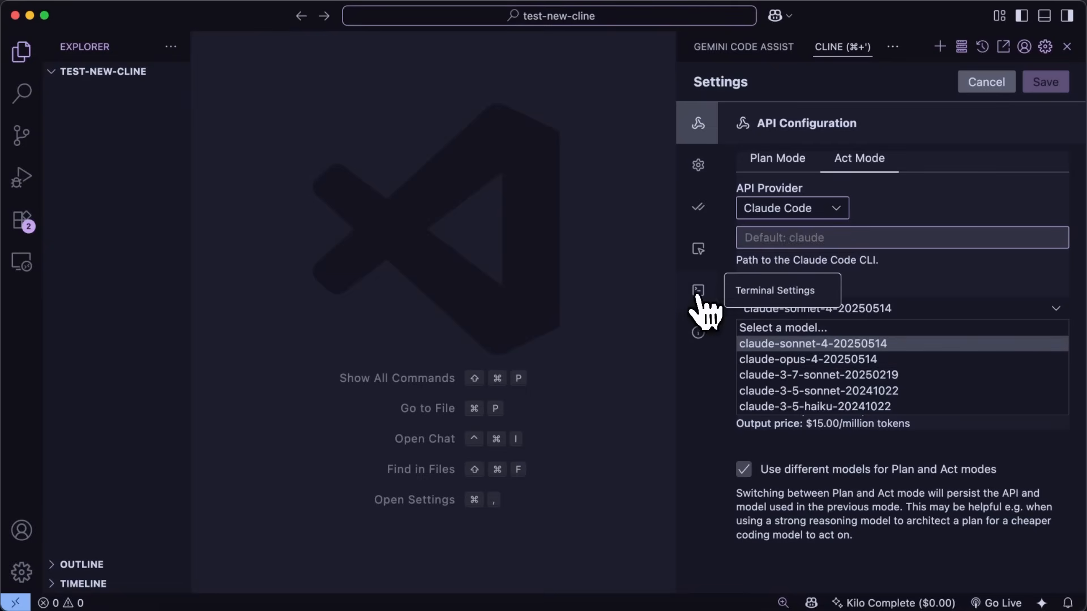
- Set the terminal output limit to 700 lines, keeping the default terminal profile
left_click(697, 291)
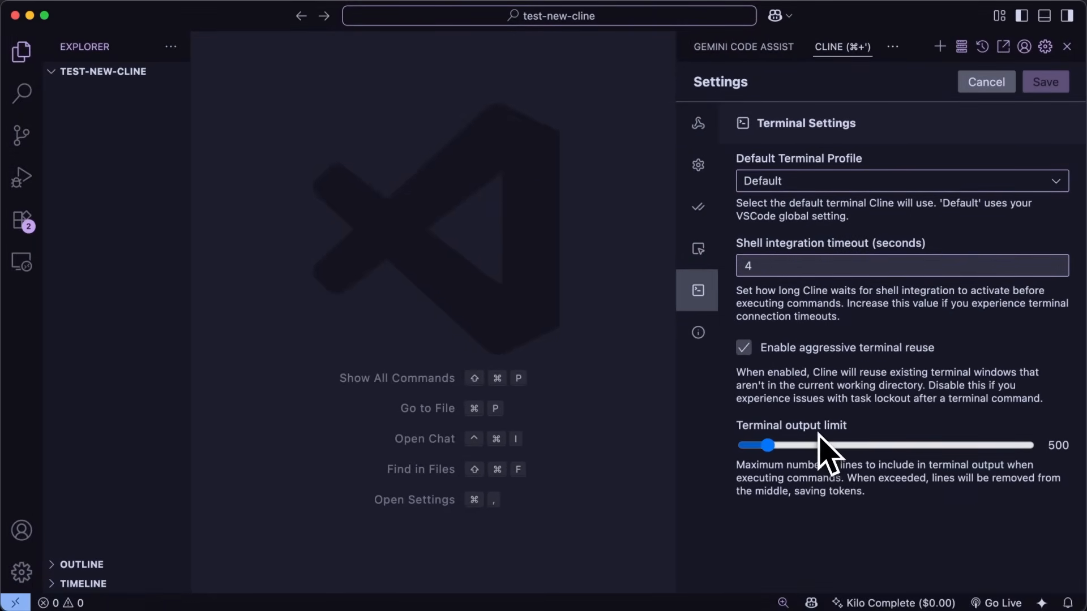
left_click(901, 182)
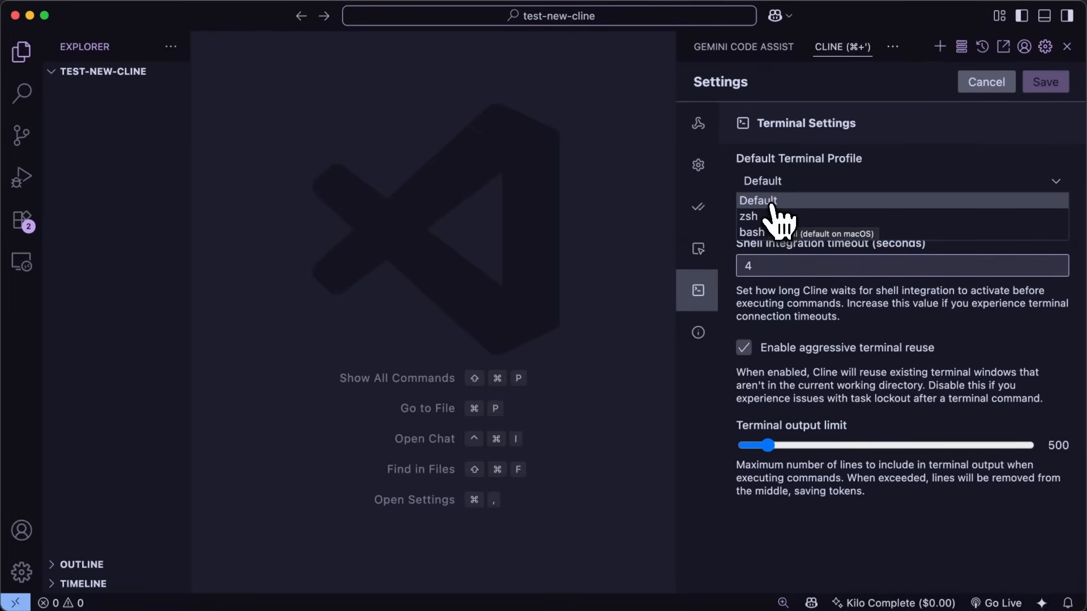
mouse_move(780, 208)
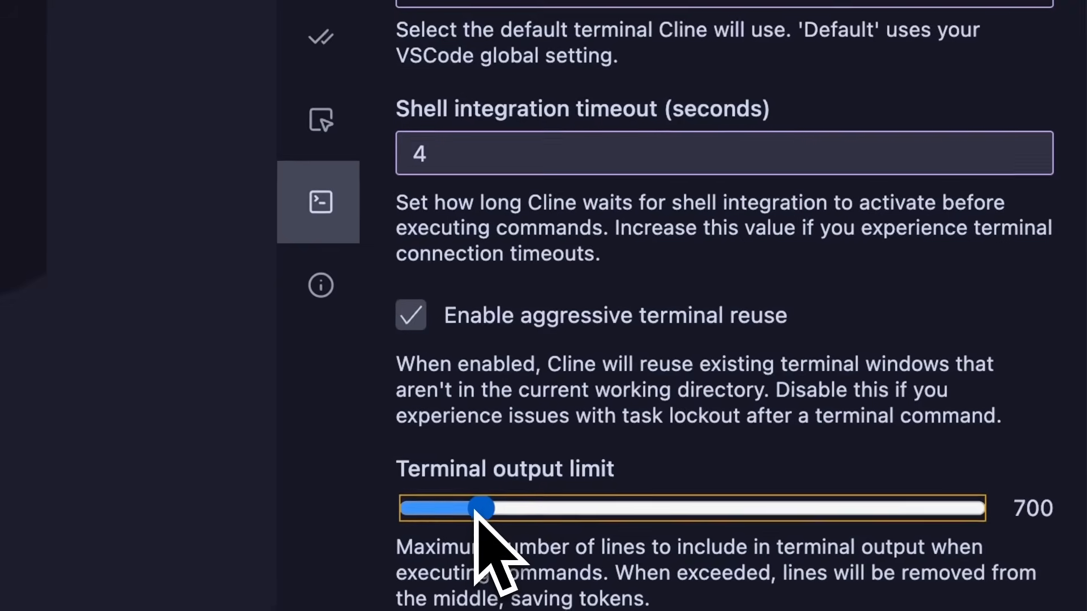
left_click_drag(485, 508, 466, 509)
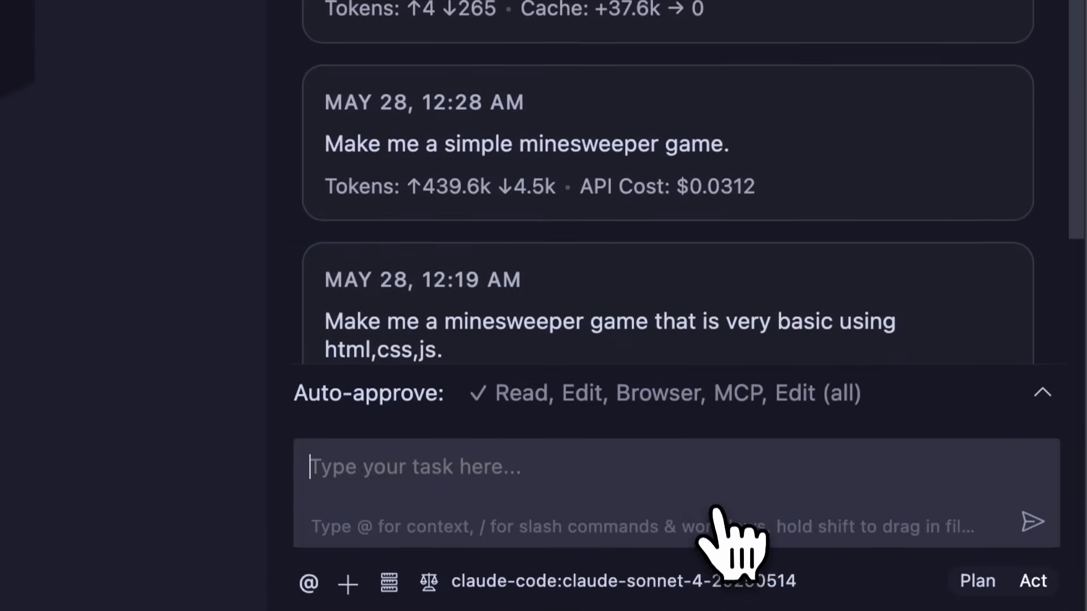
- Submit the task 'Make me a minesweeper game using html, css and js' to Cline
type("Make me a")
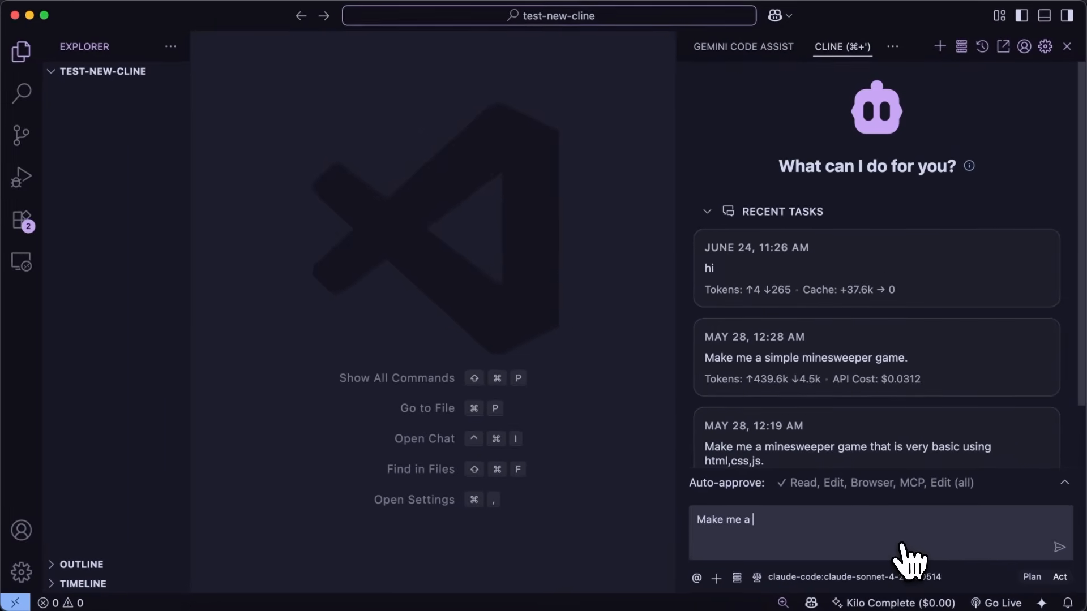
type("minesweeper g")
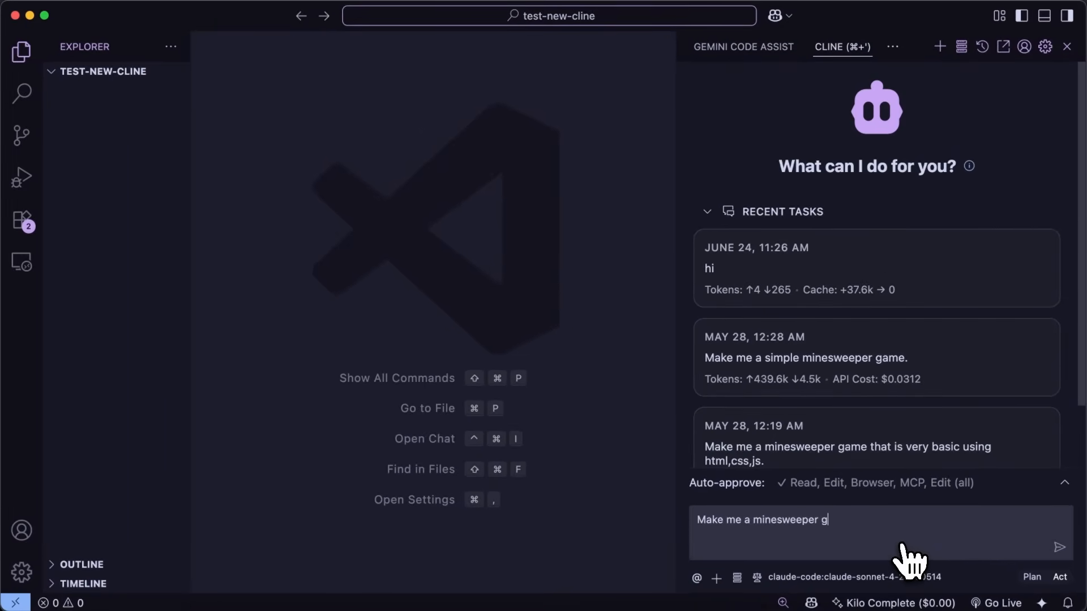
type("ame using html,c")
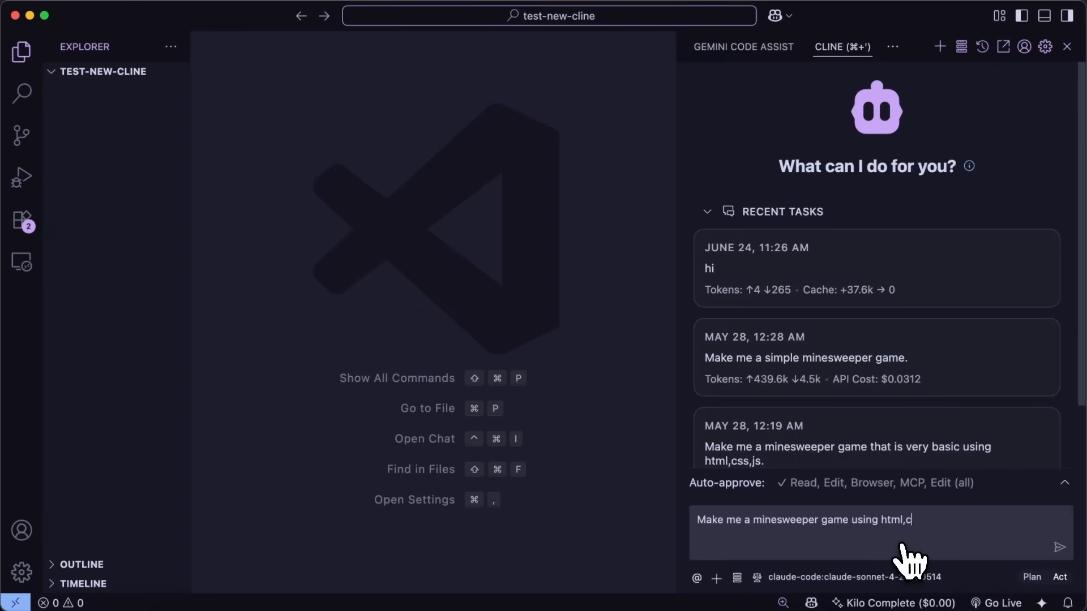
left_click(1060, 548)
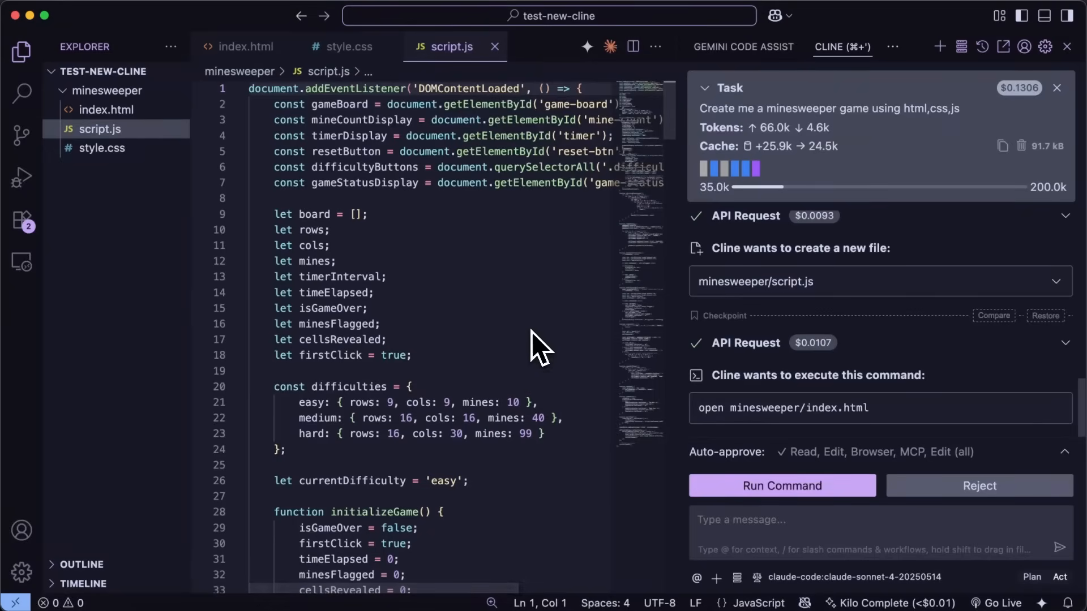
- Follow Cline writing minesweeper/script.js, leaving the open index.html command unapproved
scroll("down", 3)
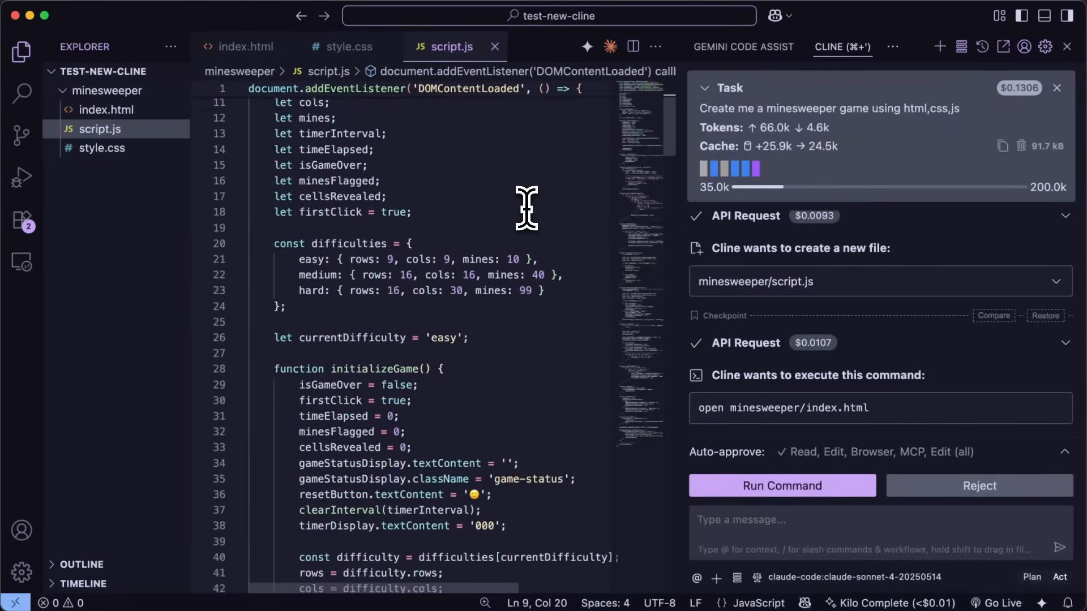
scroll("down", 3)
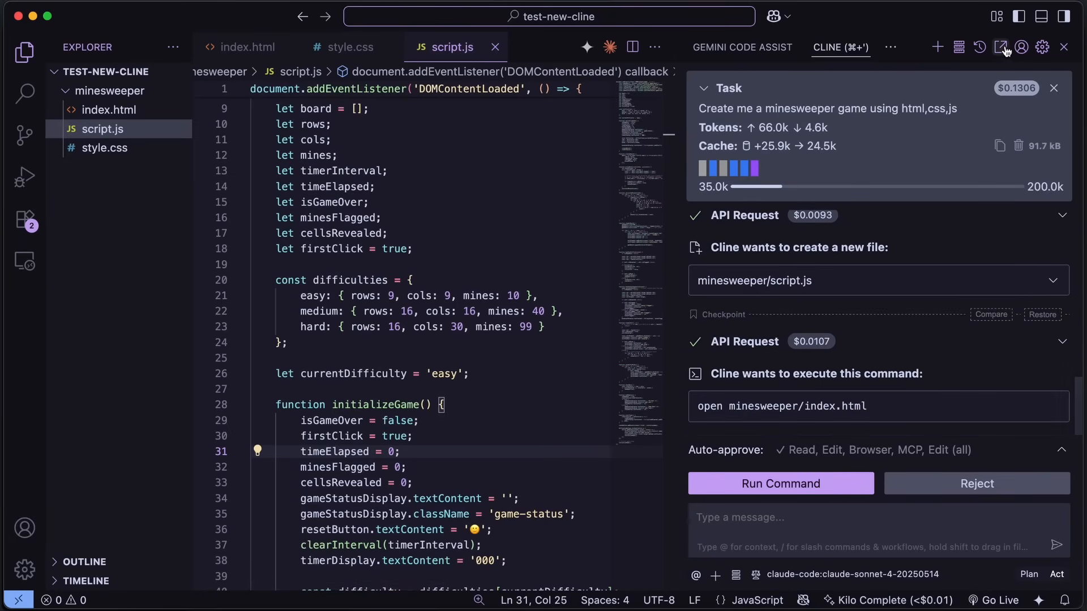
left_click(1001, 47)
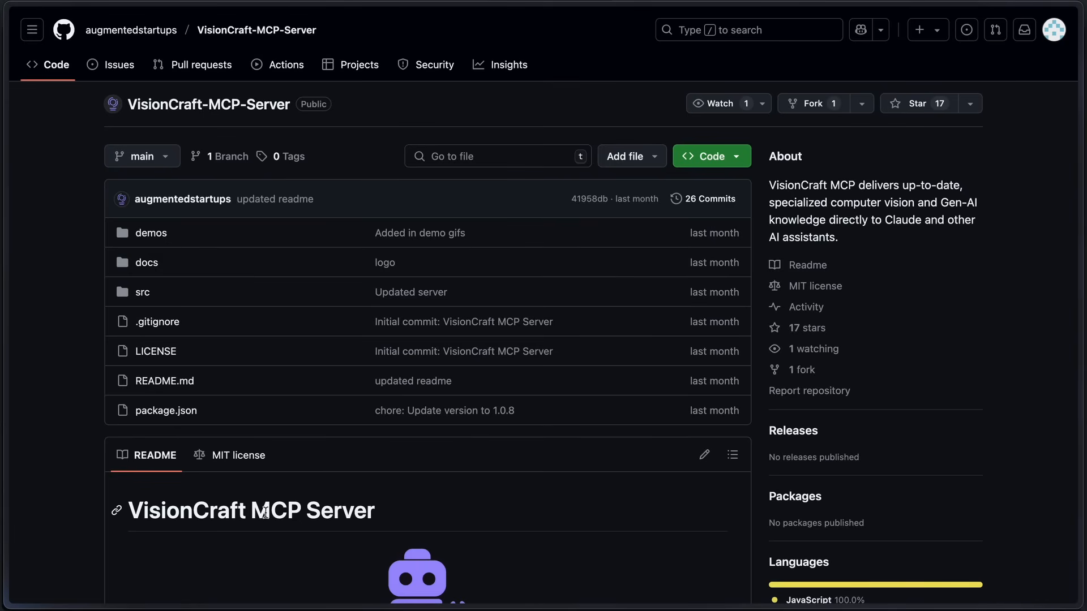
scroll("down", 3)
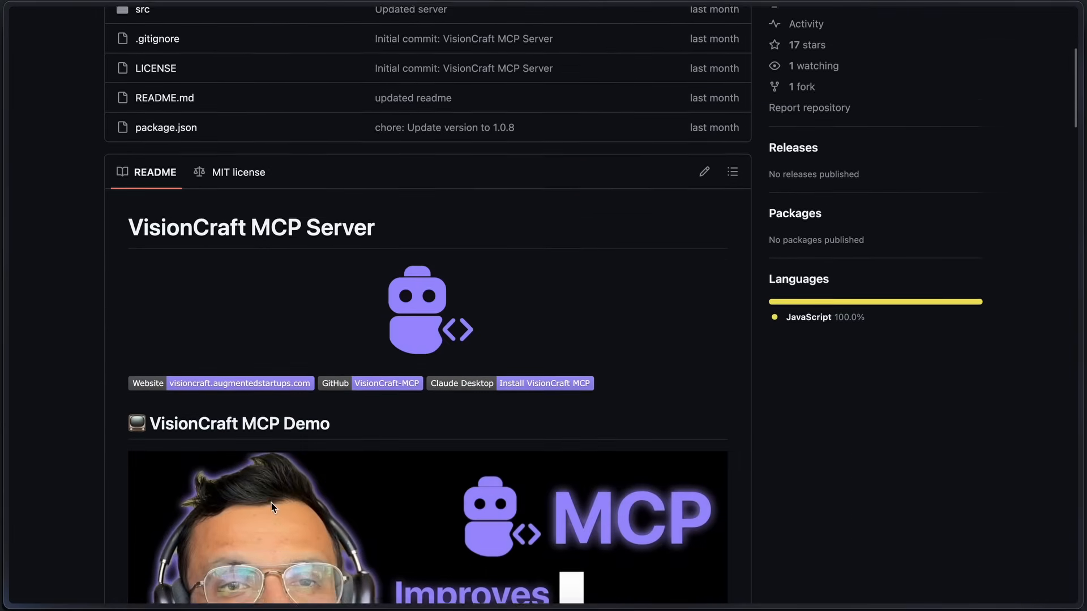
scroll("down", 3)
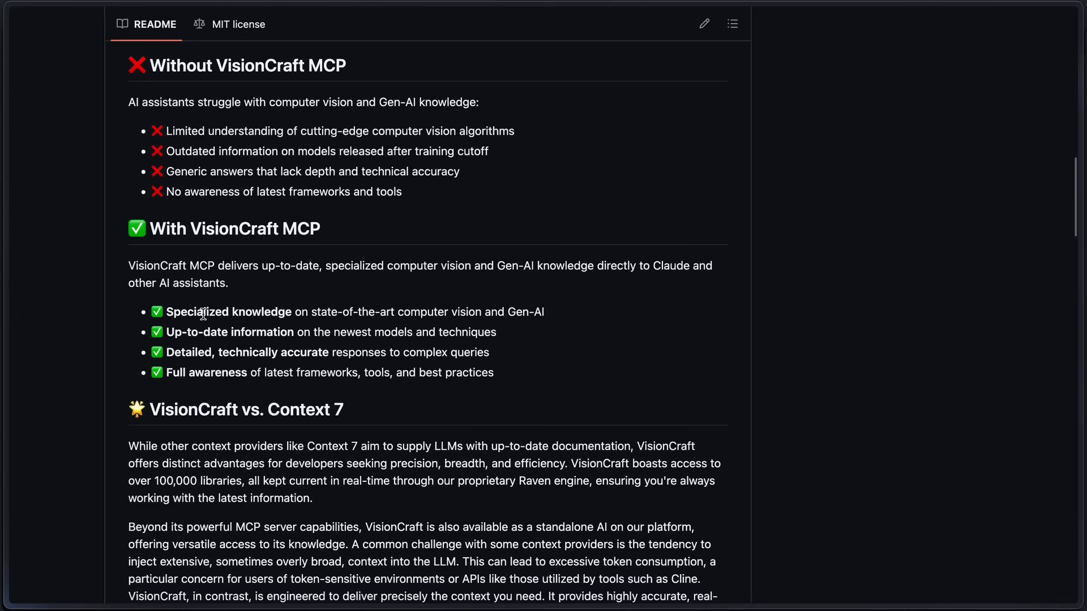
left_click_drag(167, 312, 524, 312)
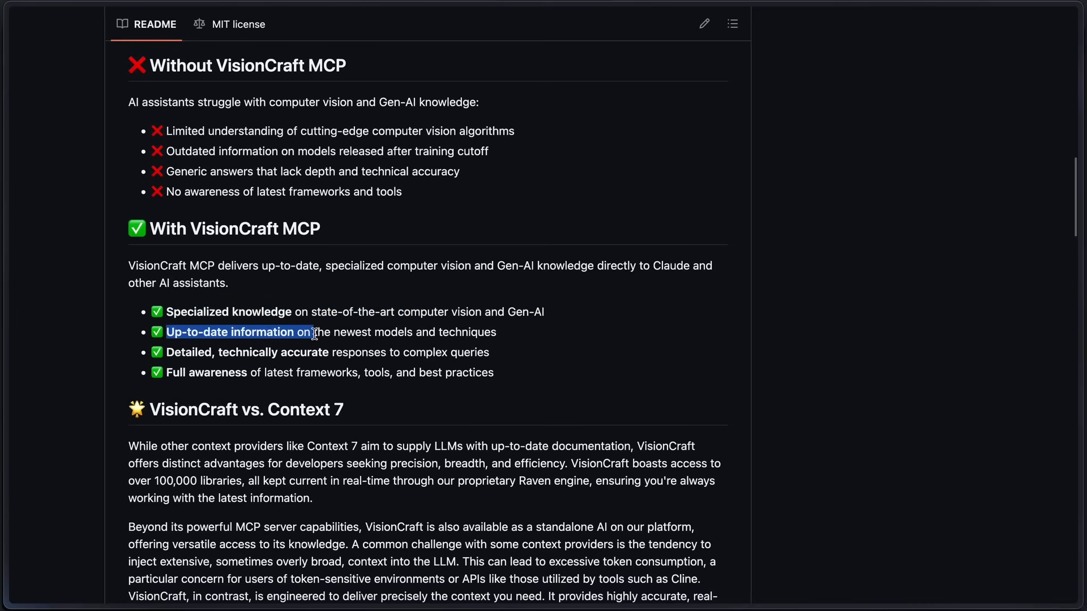
left_click_drag(314, 332, 497, 332)
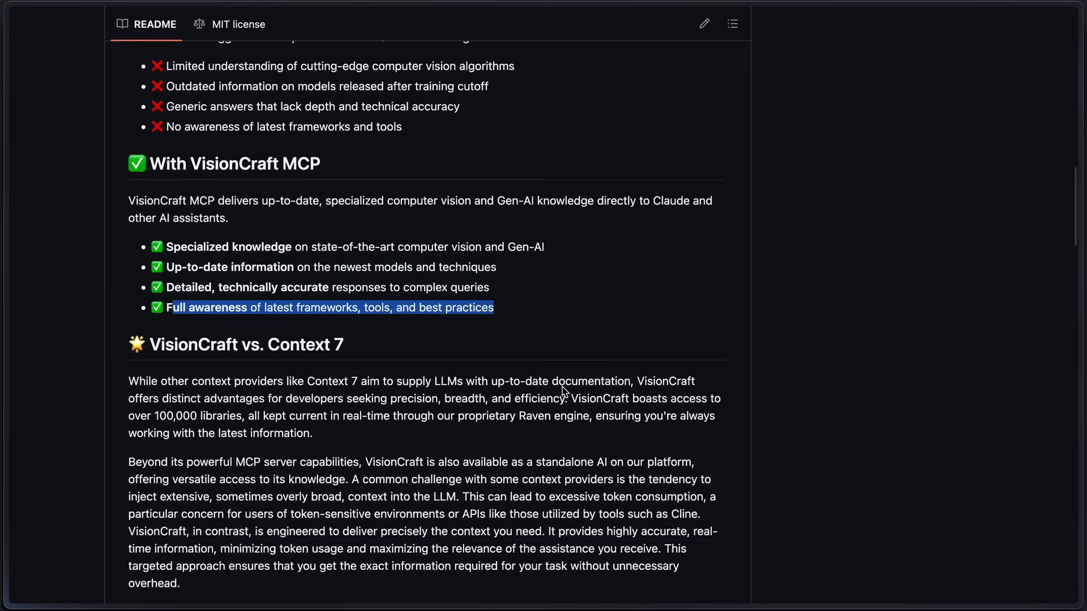
scroll("down", 3)
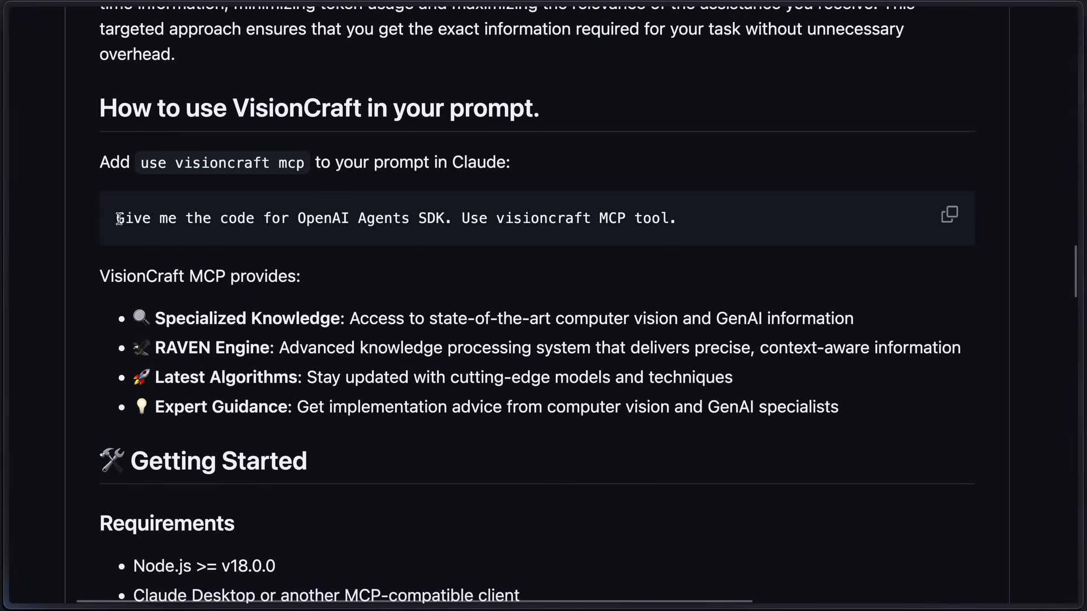
left_click_drag(117, 219, 676, 219)
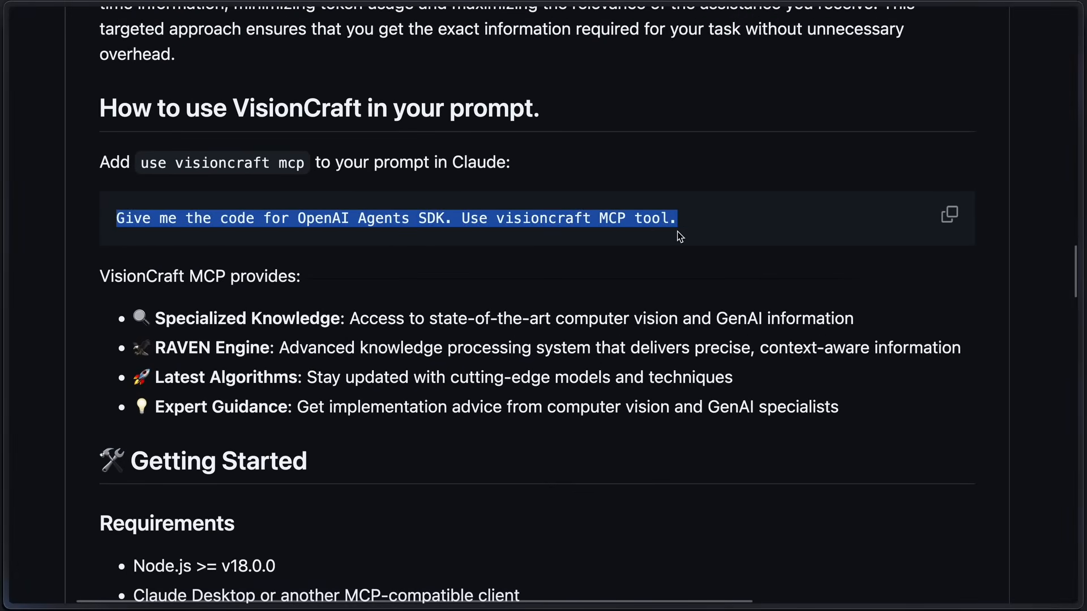
scroll("down", 3)
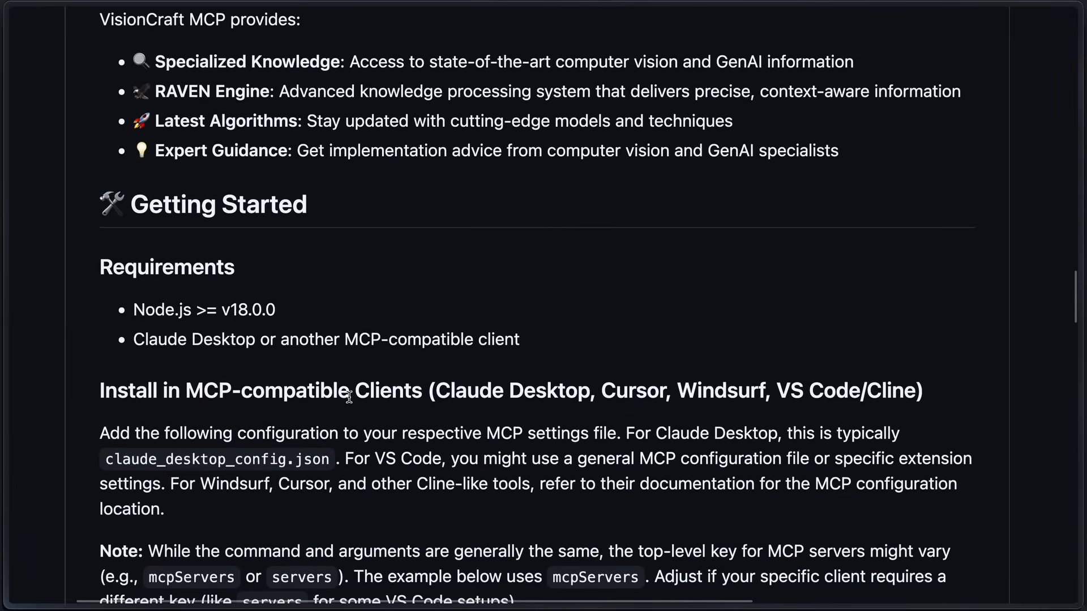
scroll("down", 3)
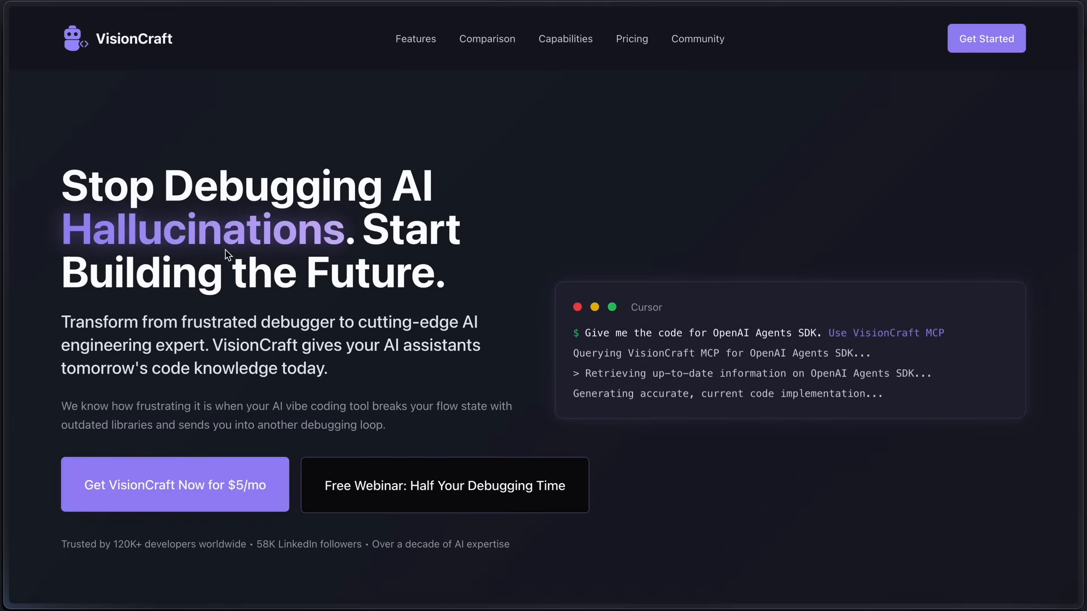
scroll("down", 3)
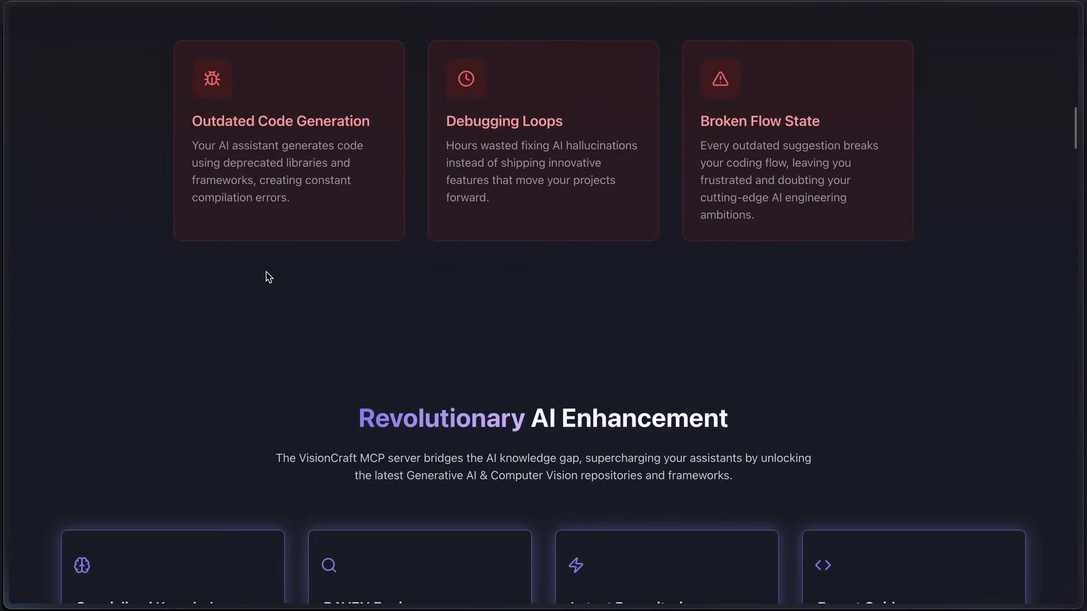
scroll("down", 3)
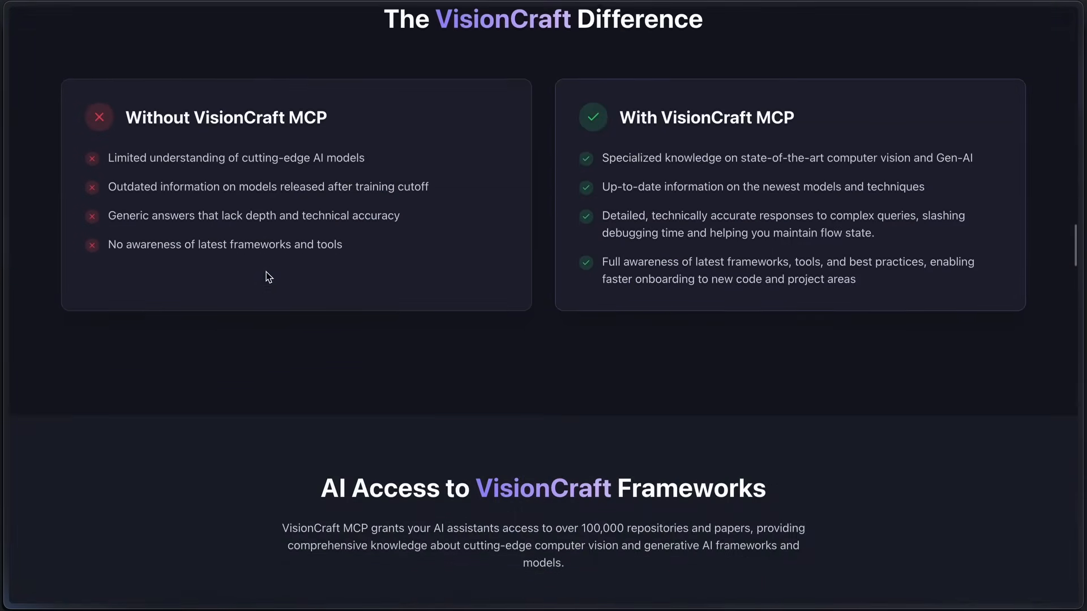
scroll("down", 3)
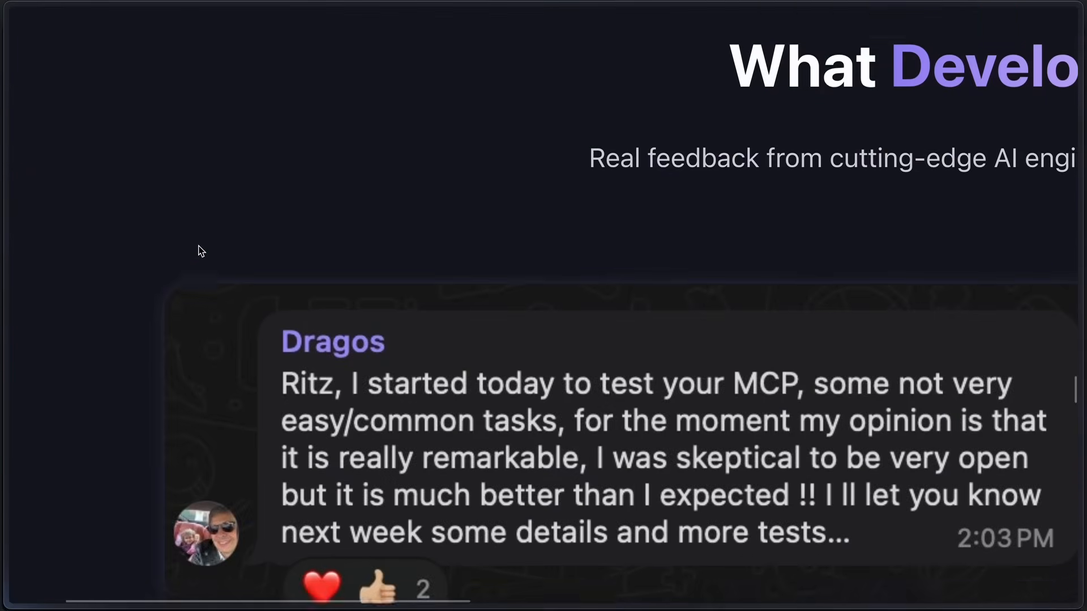
scroll("down", 3)
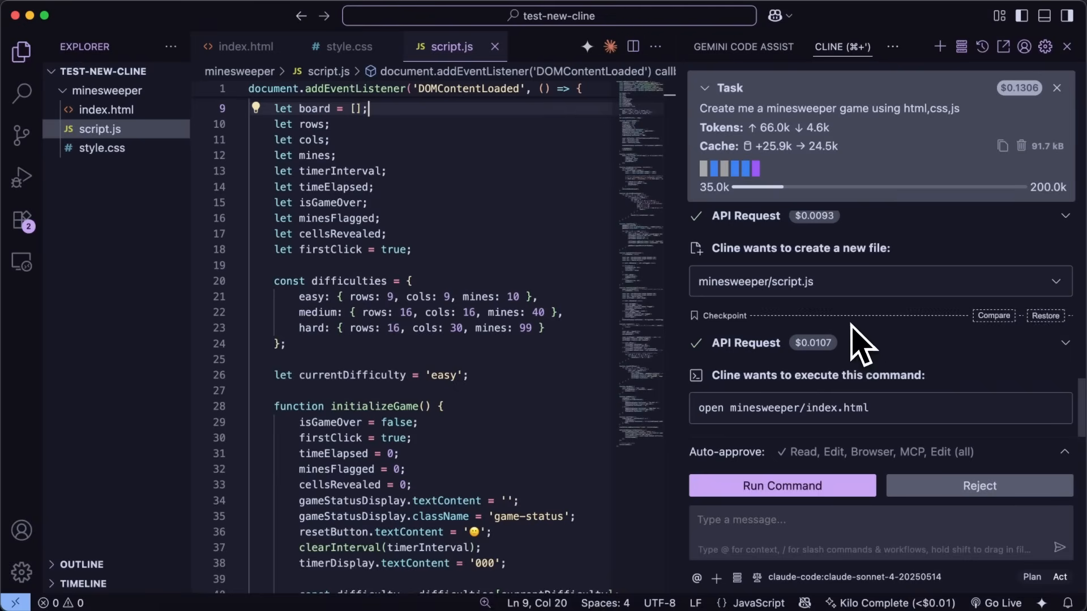
mouse_move(889, 364)
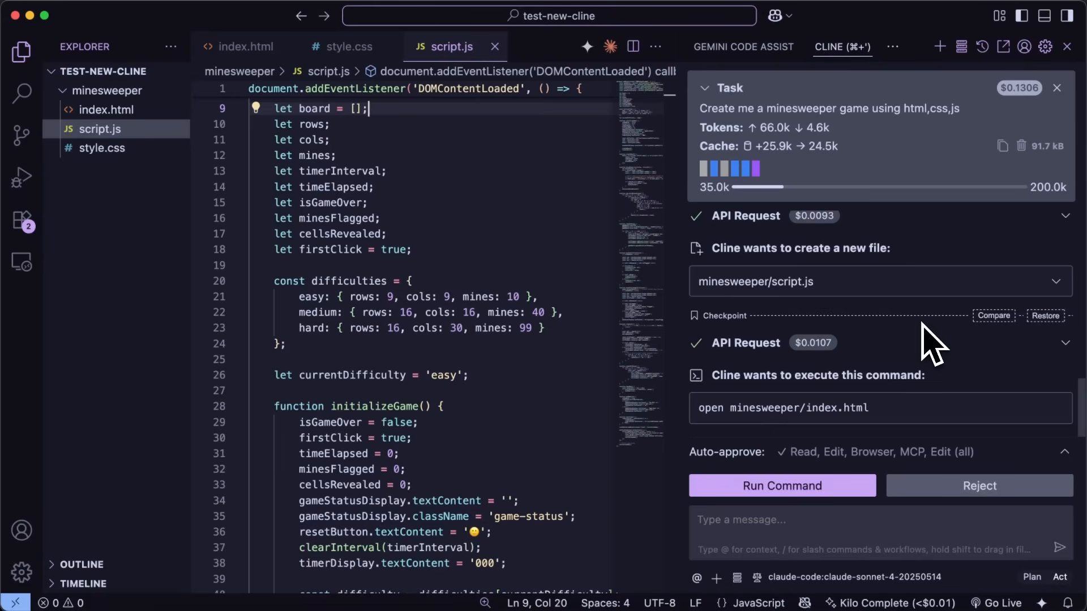
mouse_move(939, 340)
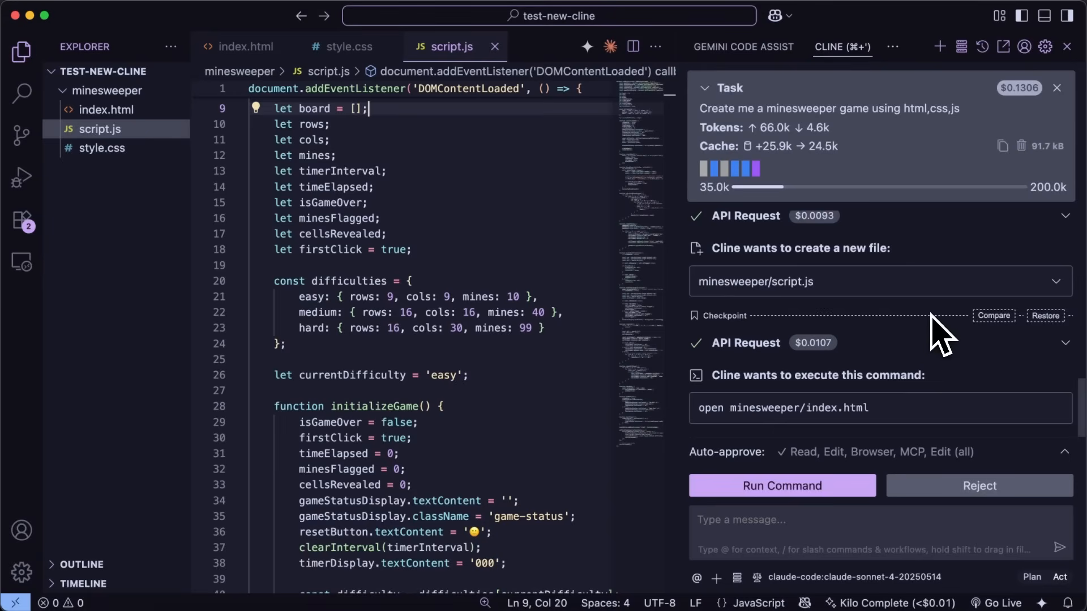
mouse_move(943, 332)
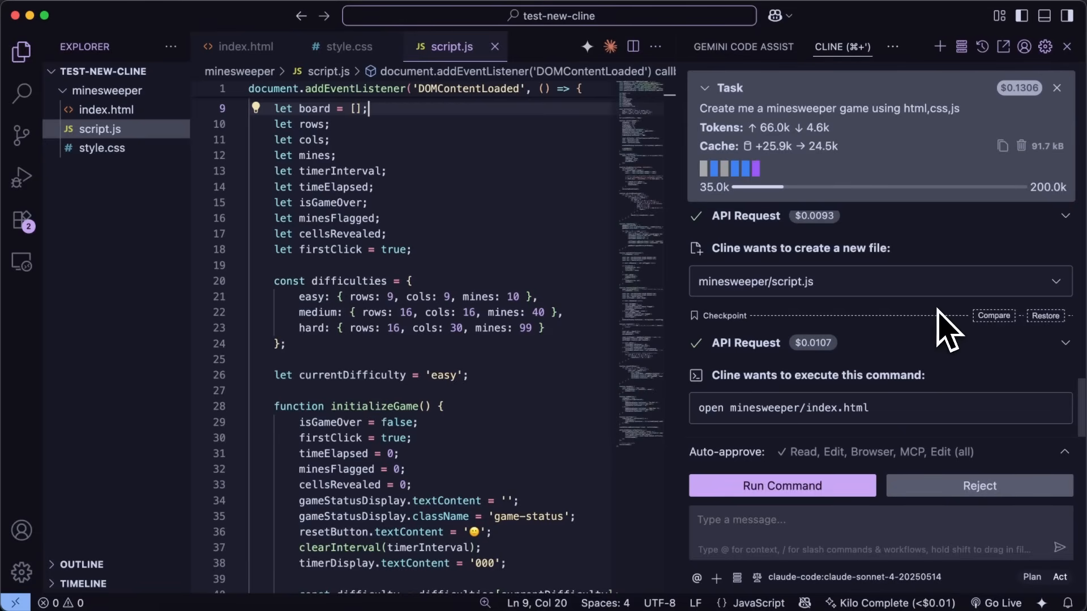
mouse_move(948, 361)
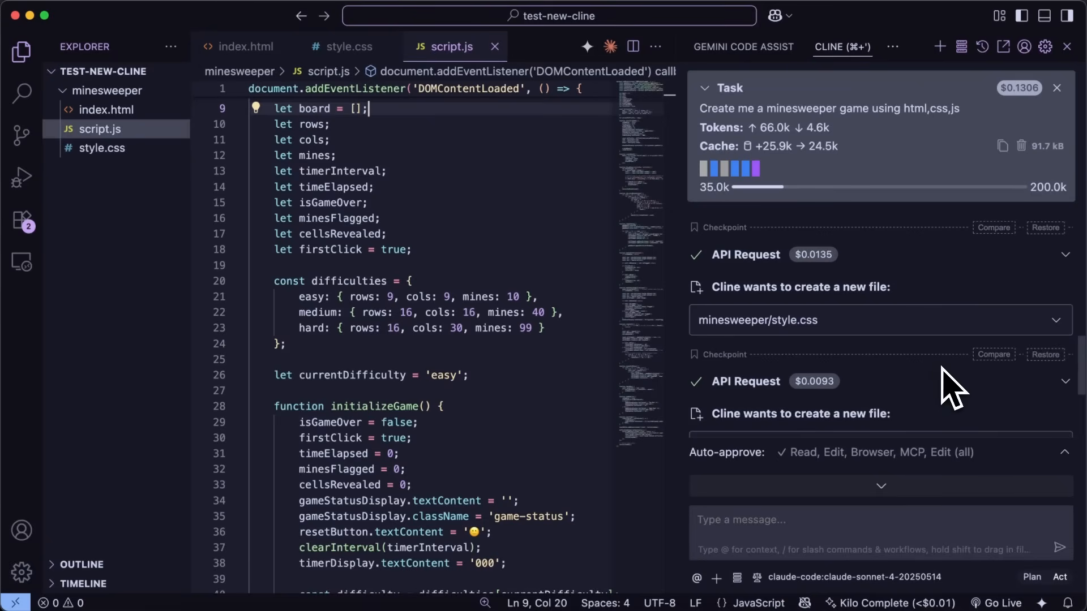
mouse_move(953, 388)
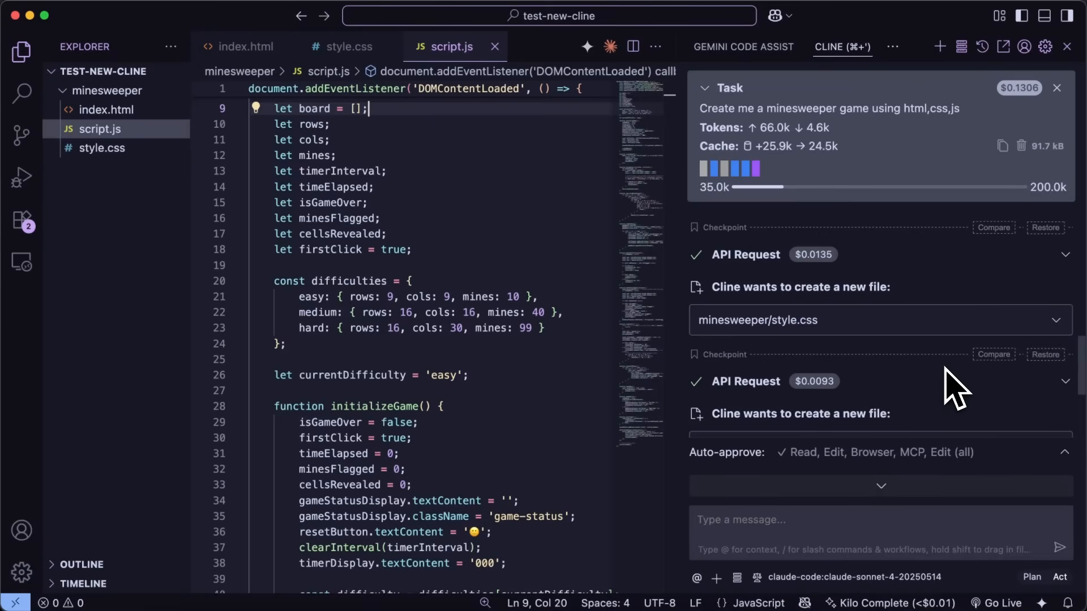
mouse_move(963, 392)
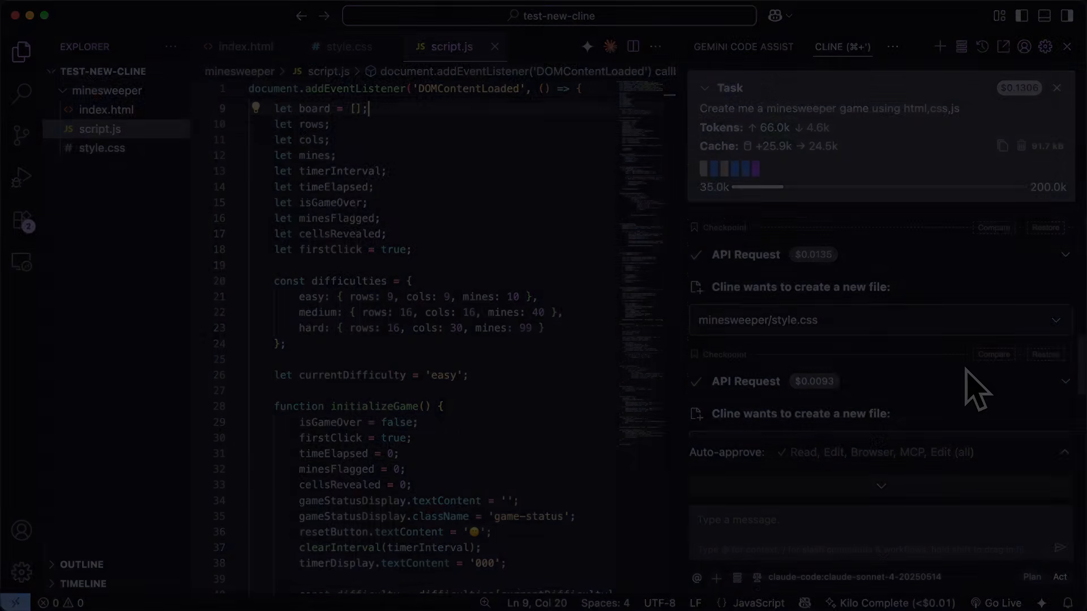
- Show YouTube's Super Thanks dialog, then AICodeKing's membership tiers panel
left_click(950, 306)
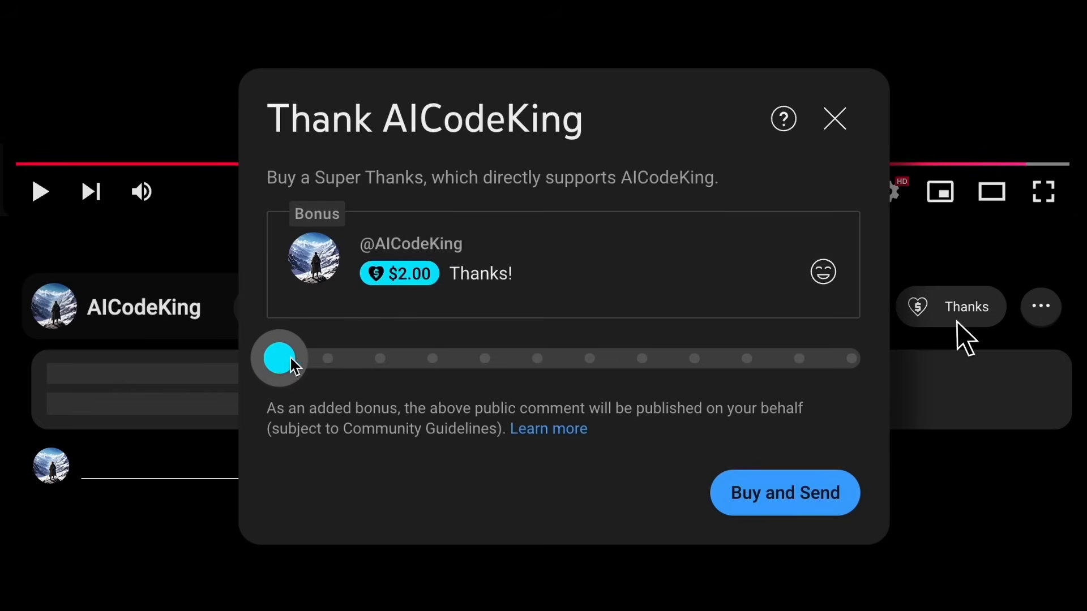
left_click(266, 306)
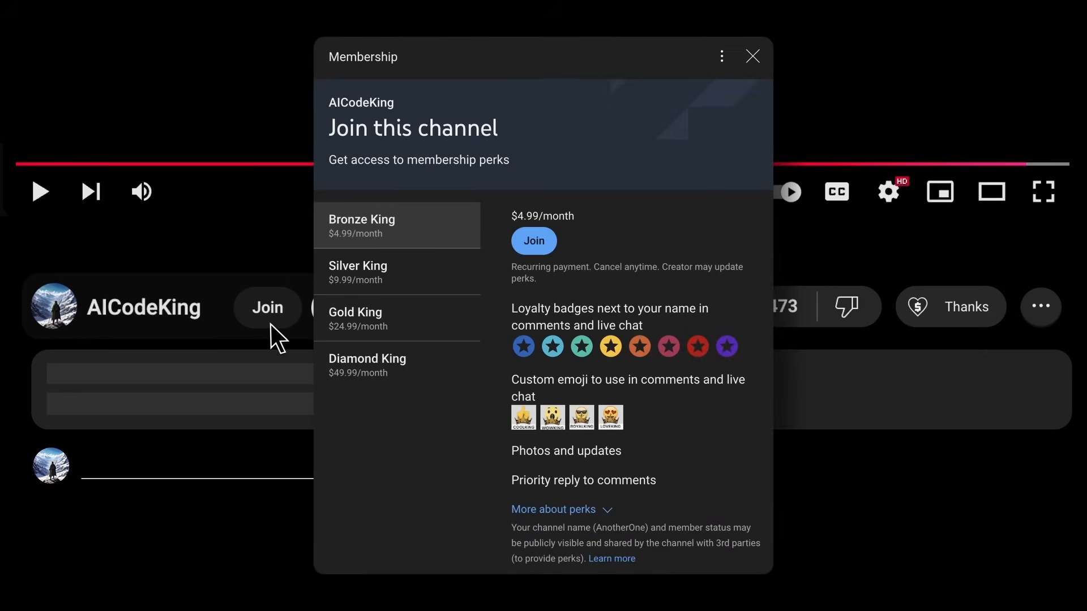